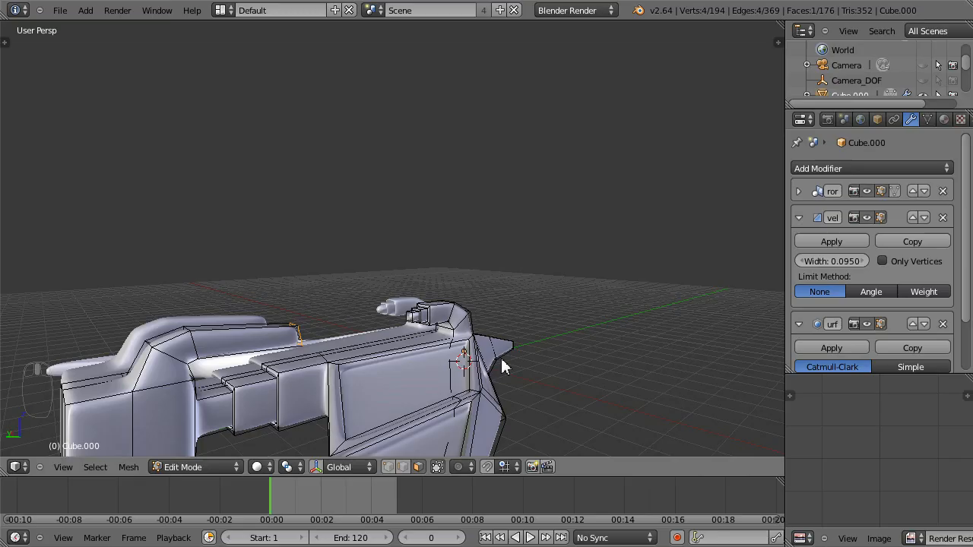
Step: Cut a supporting edge loop beside the opening in the ship's body after inspecting the mesh
left_click_drag(501, 365, 373, 426)
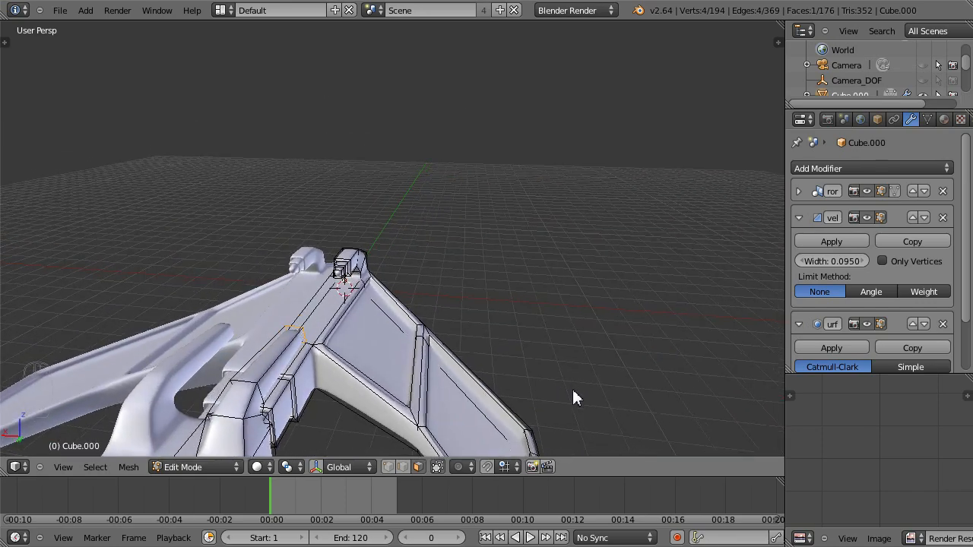
left_click_drag(577, 398, 635, 403)
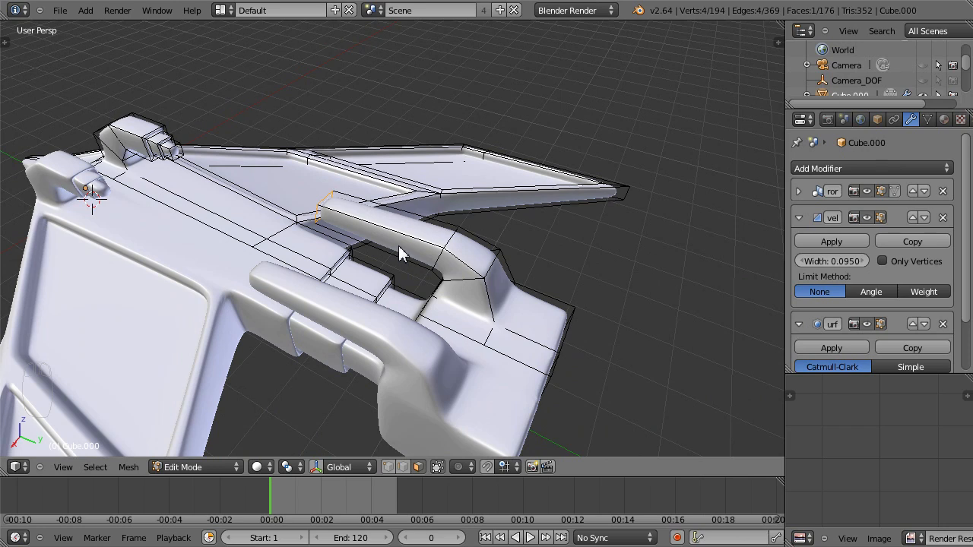
key("ctrl+r")
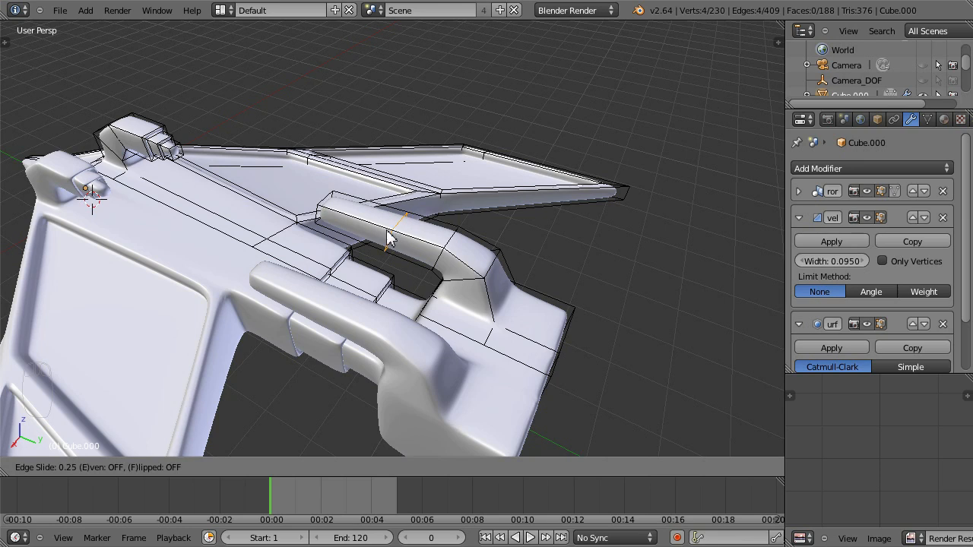
left_click(422, 246)
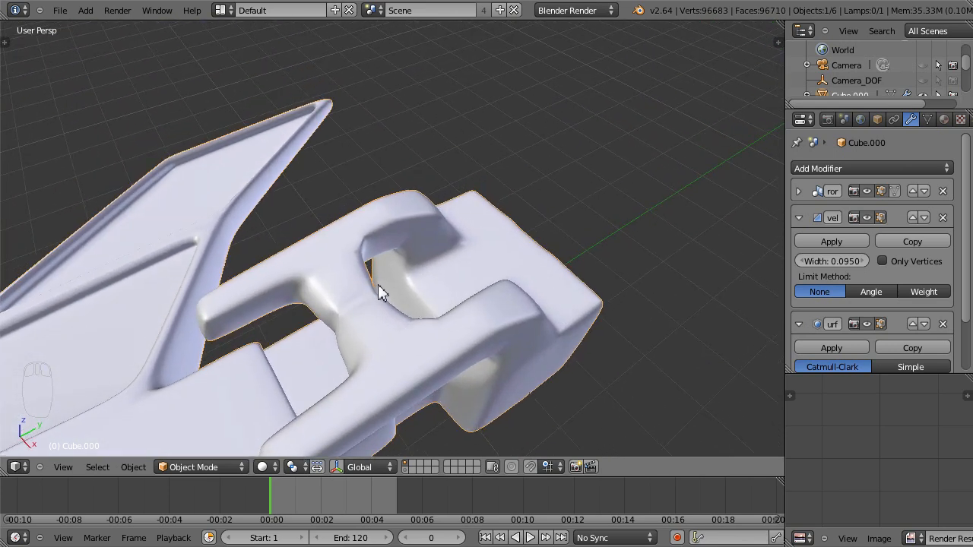
Step: Return to edit mode and select the face inside the cutout for removal
key("Tab")
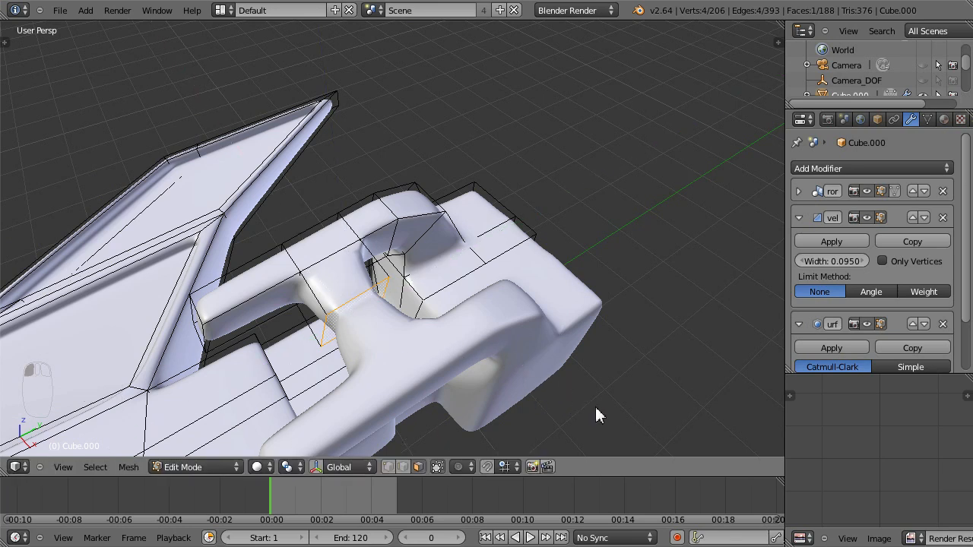
key("ctrl+z")
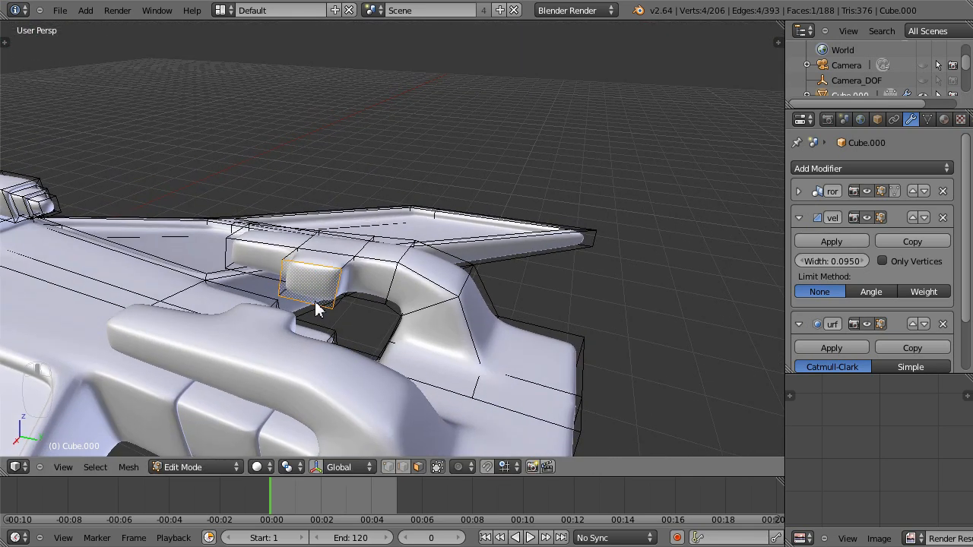
mouse_move(402, 228)
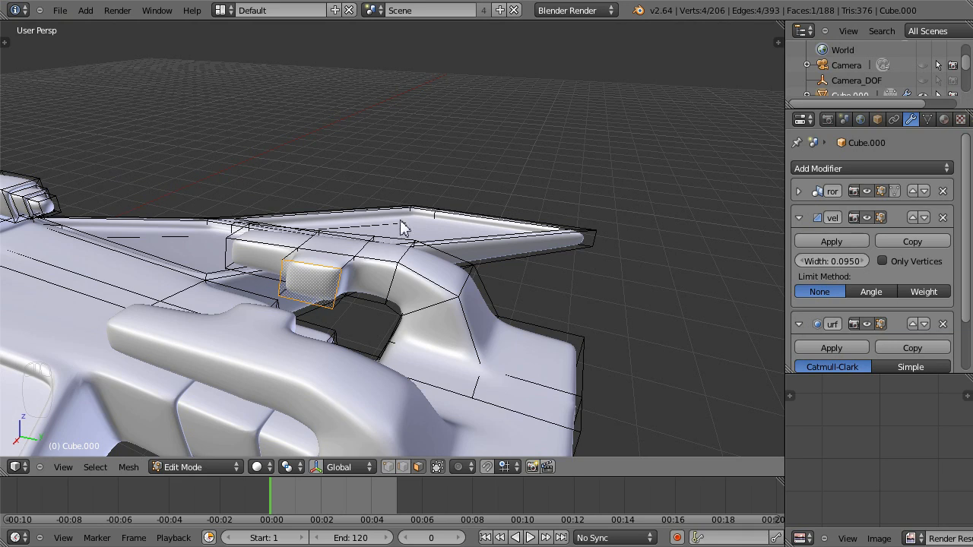
left_click(372, 289)
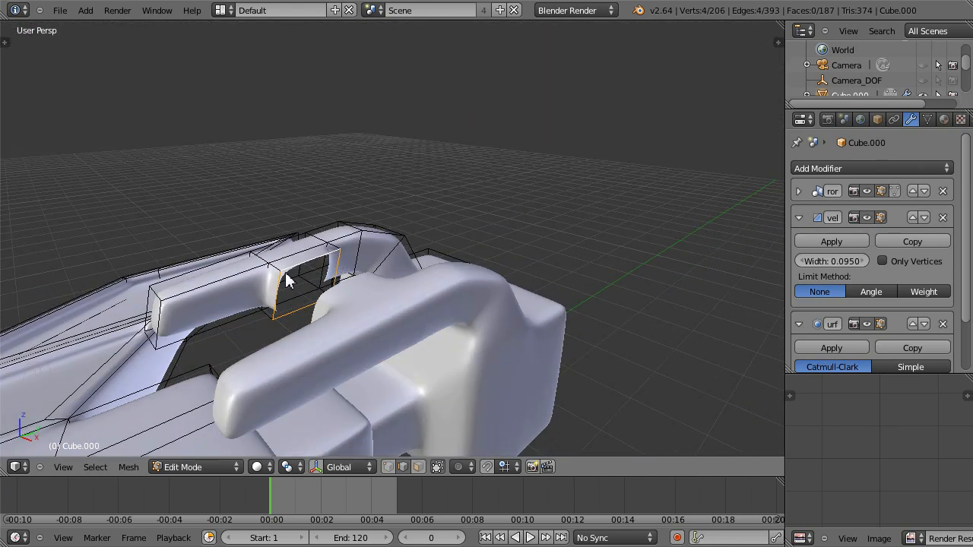
Step: Place a new edge loop across the underside body near the opening, viewed from below
left_click_drag(287, 280, 231, 383)
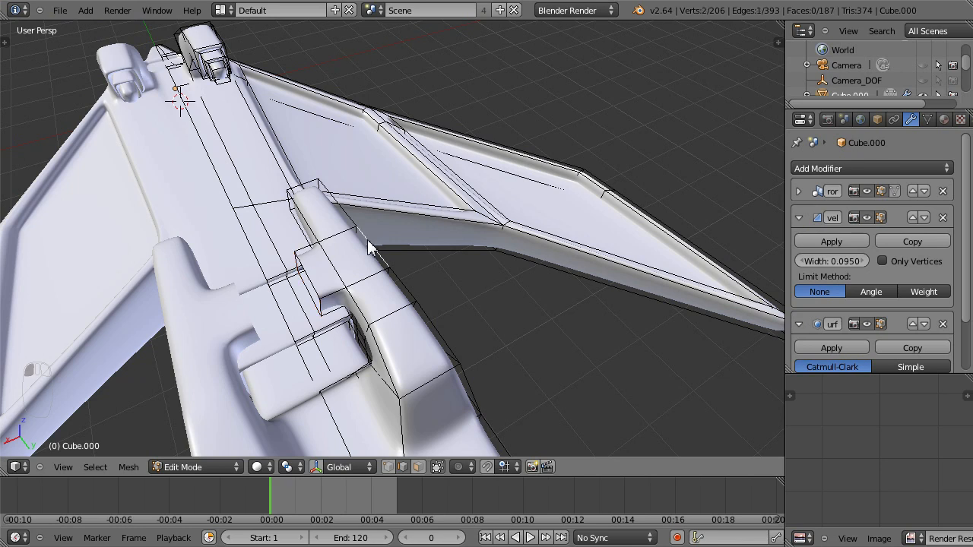
mouse_move(395, 285)
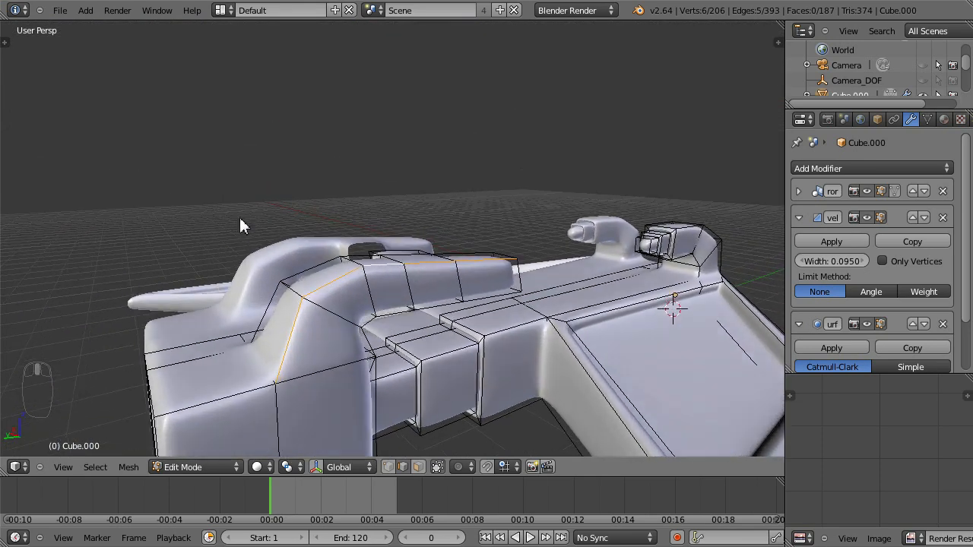
left_click_drag(244, 228, 509, 327)
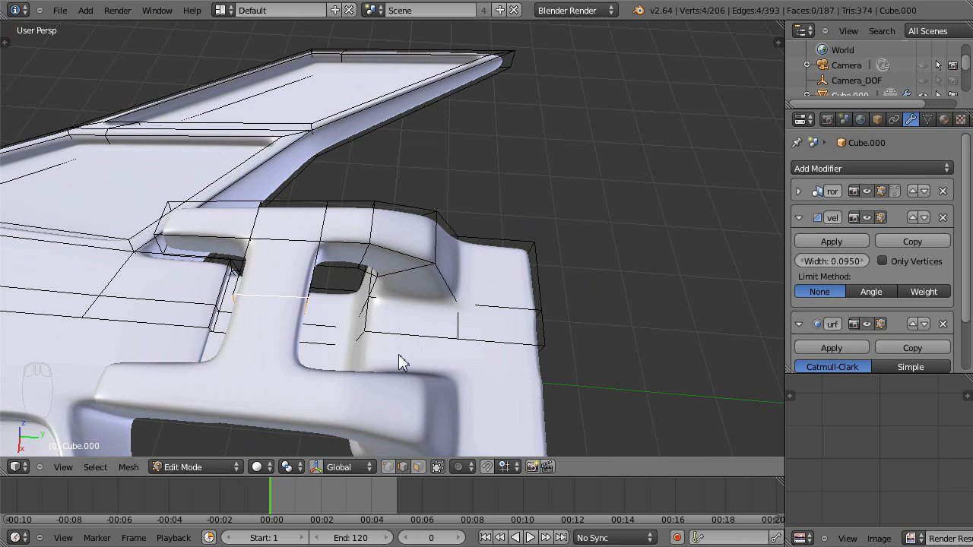
left_click_drag(402, 362, 380, 334)
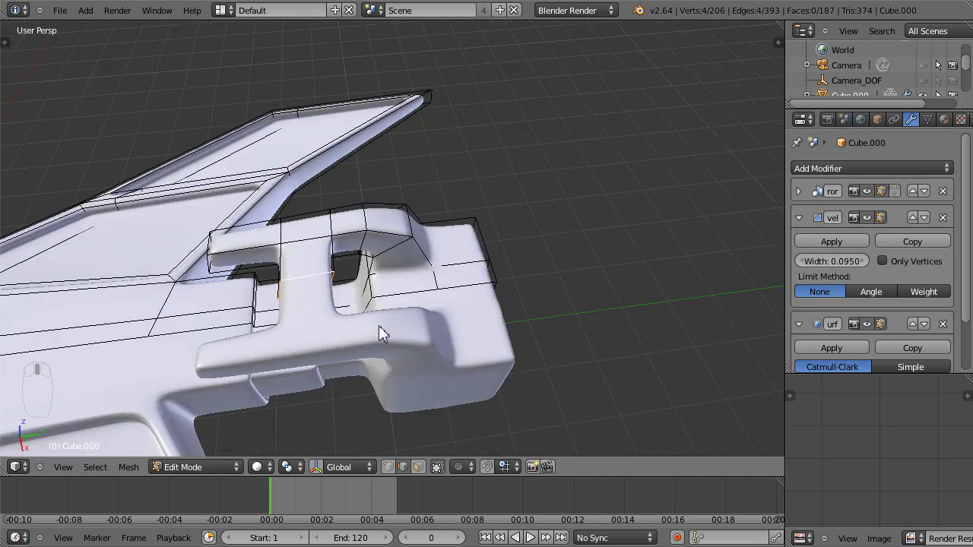
key("s")
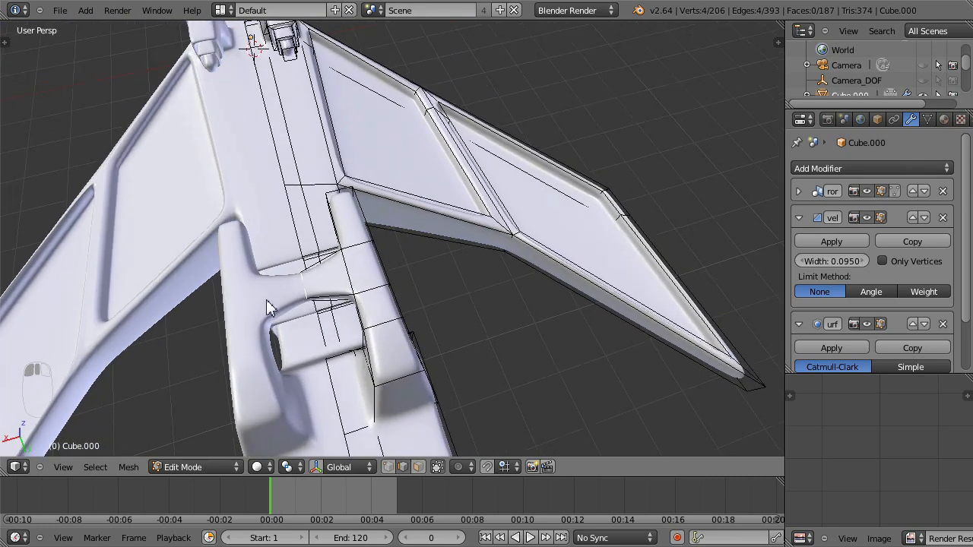
key("ctrl+r")
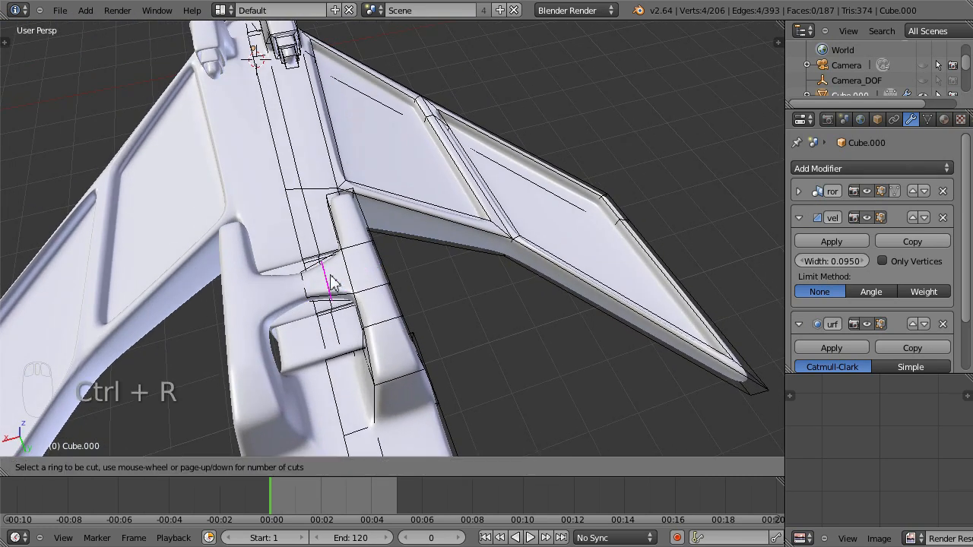
left_click(334, 286)
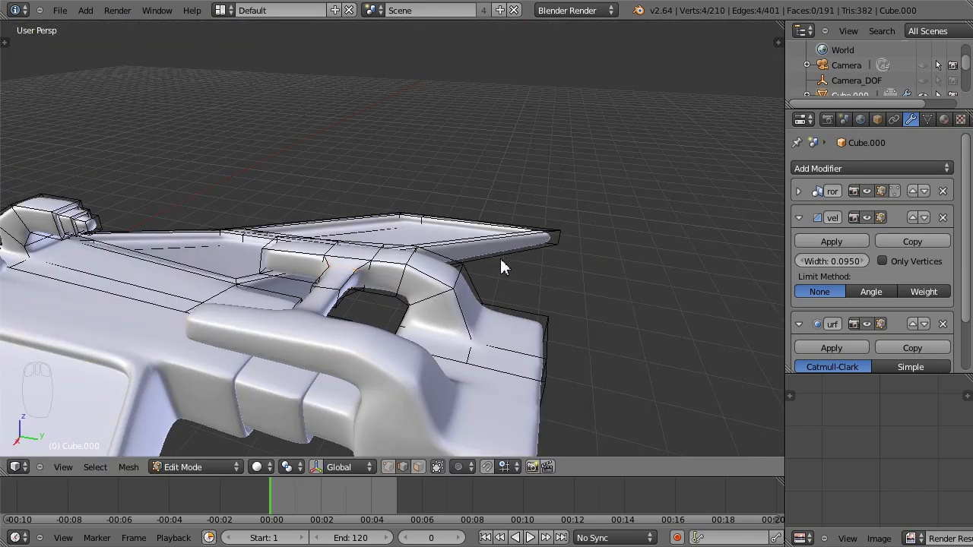
Step: Orbit around the smoothed ship to review the new edge loops from several angles
left_click_drag(502, 266, 411, 297)
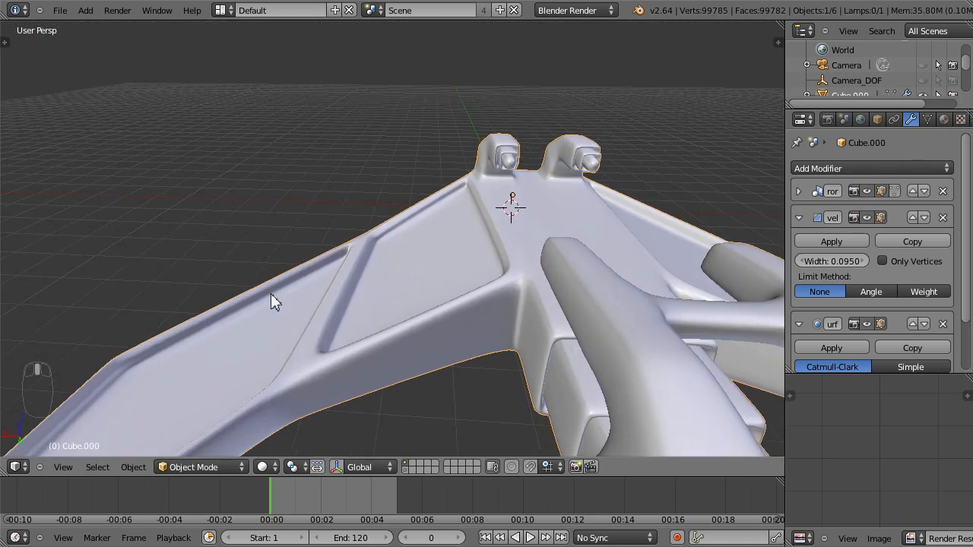
left_click_drag(273, 301, 509, 243)
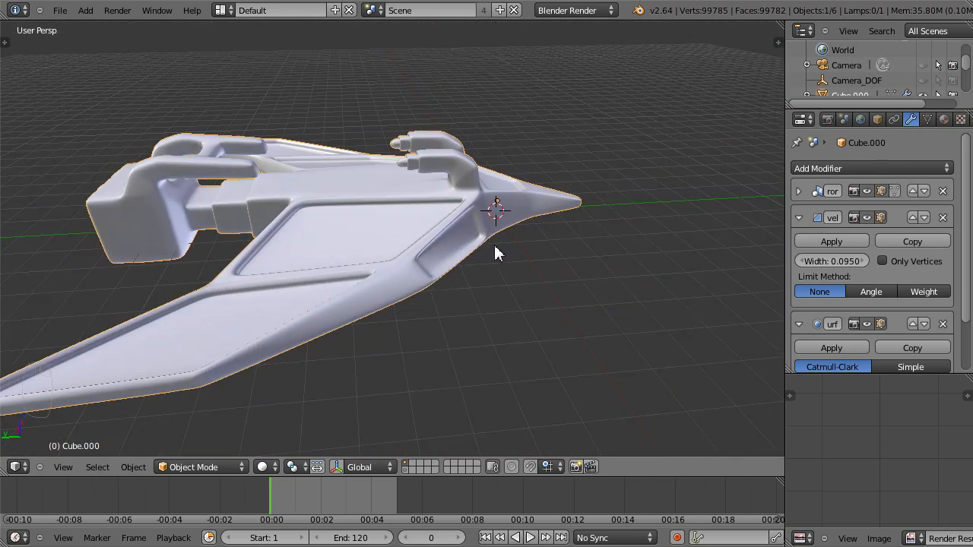
left_click_drag(494, 256, 532, 227)
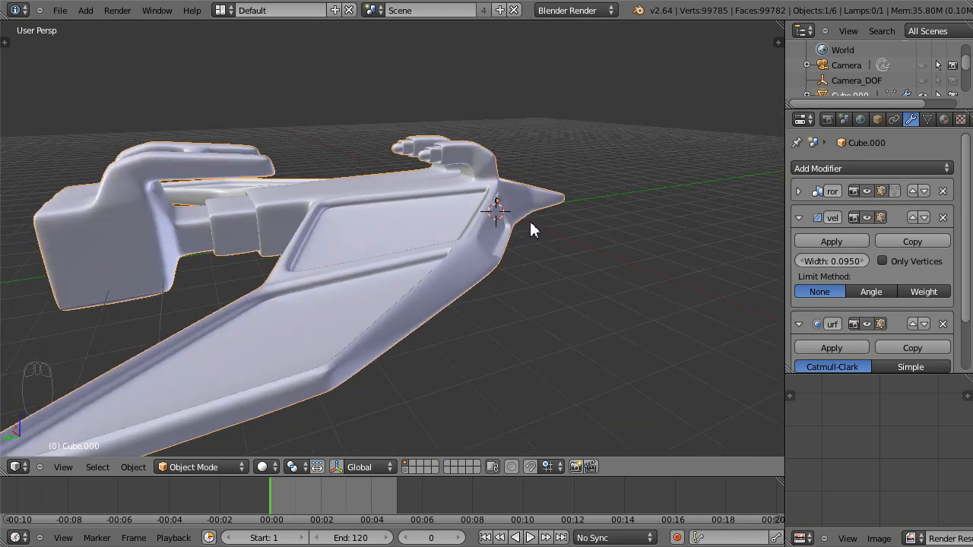
Step: Re-enter edit mode and check the ship's body in side orthographic view
key("Tab")
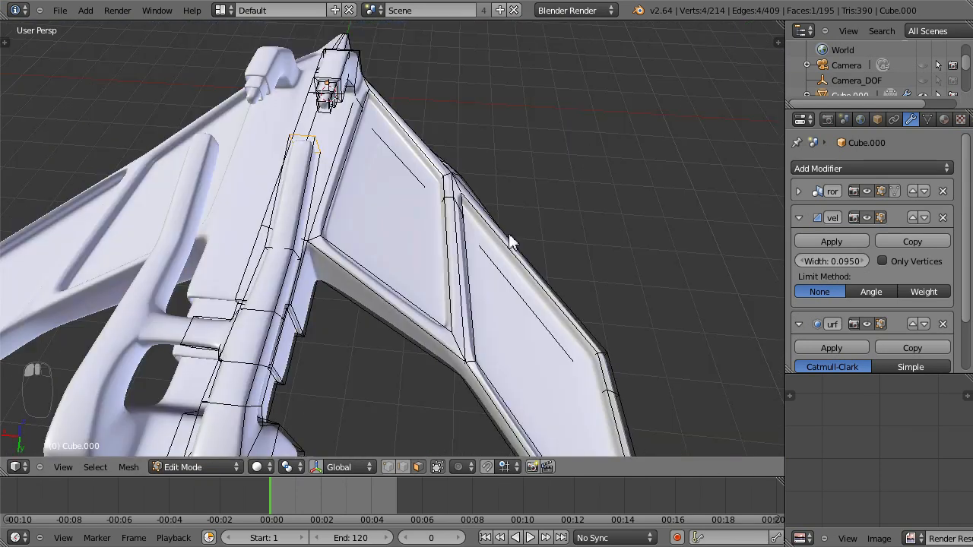
key("KP_3")
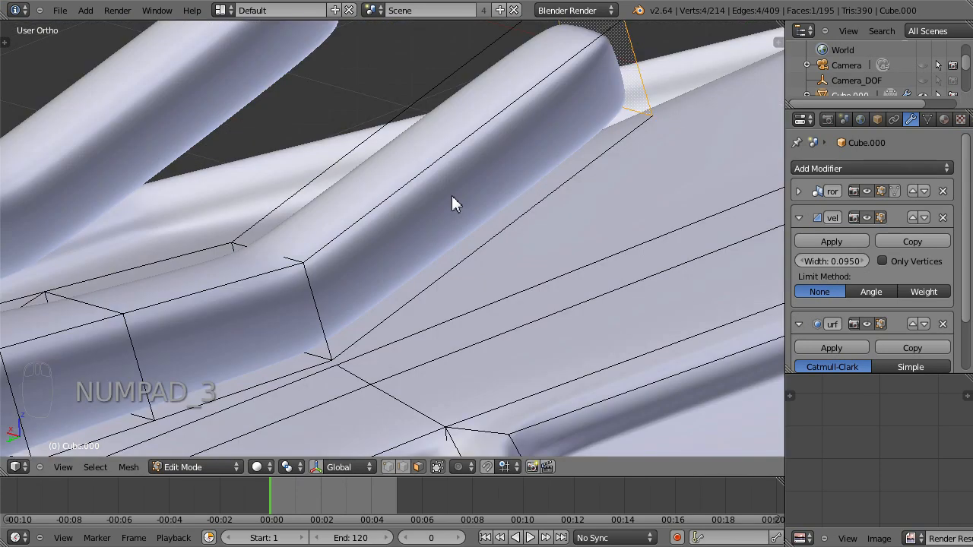
key("KP_3")
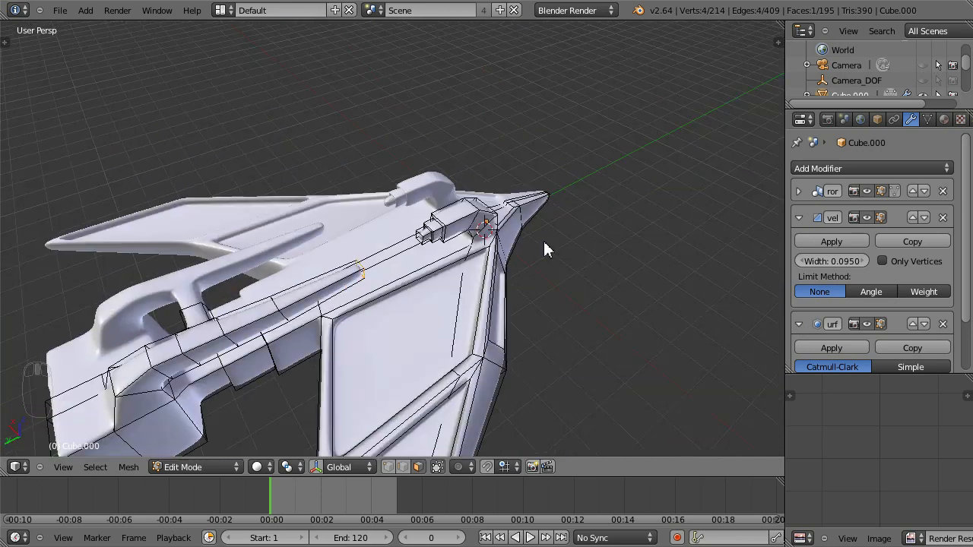
Step: Undo the last mesh edits and review the cannon arms in side and perspective views
left_click_drag(548, 251, 403, 296)
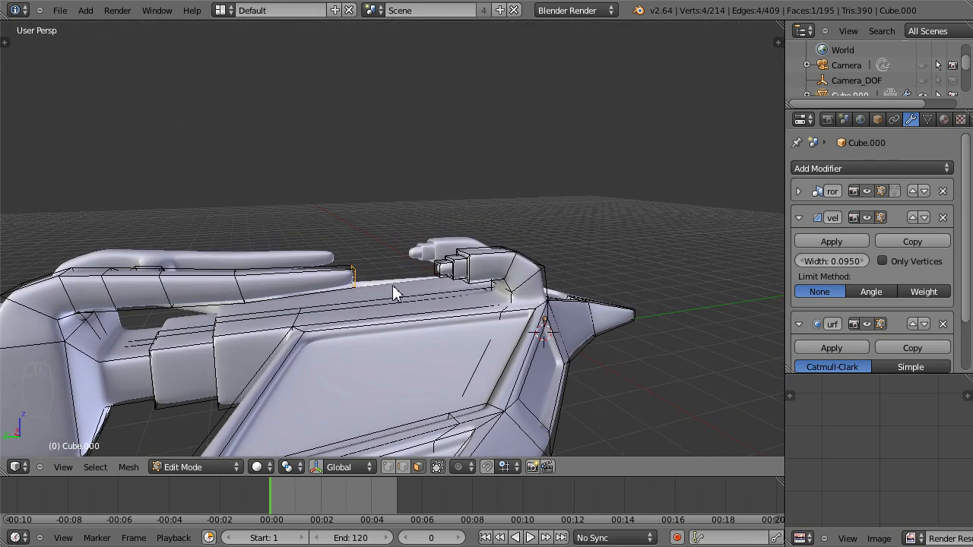
key("ctrl+z")
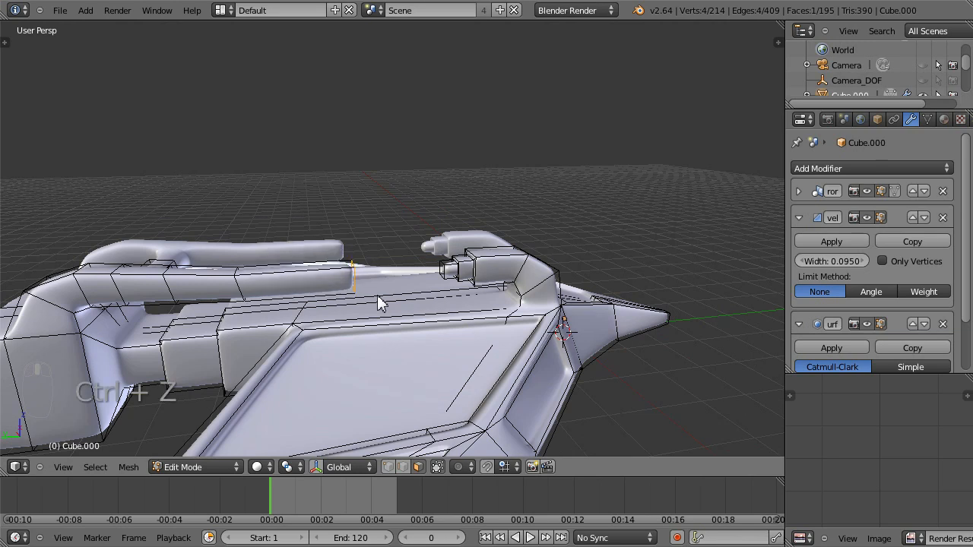
key("ctrl+z")
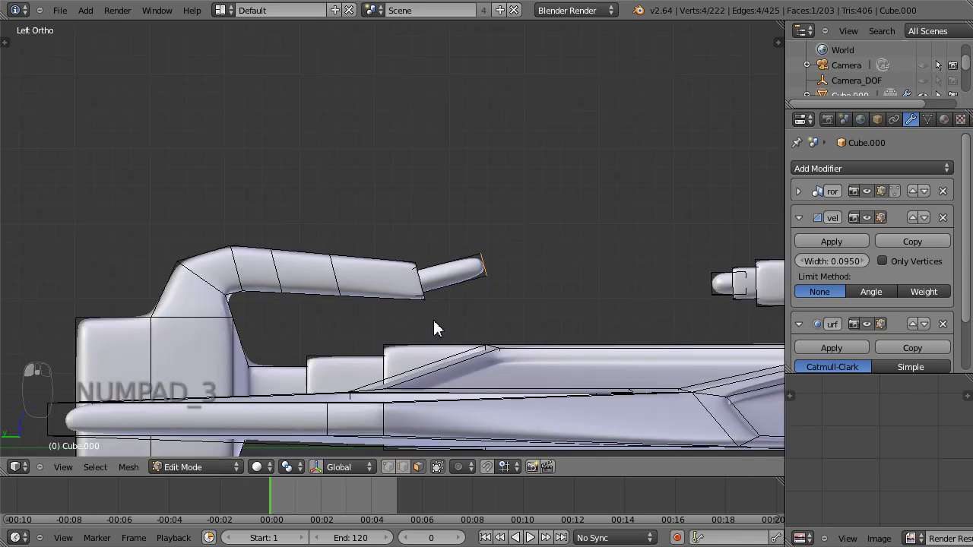
key("KP_3")
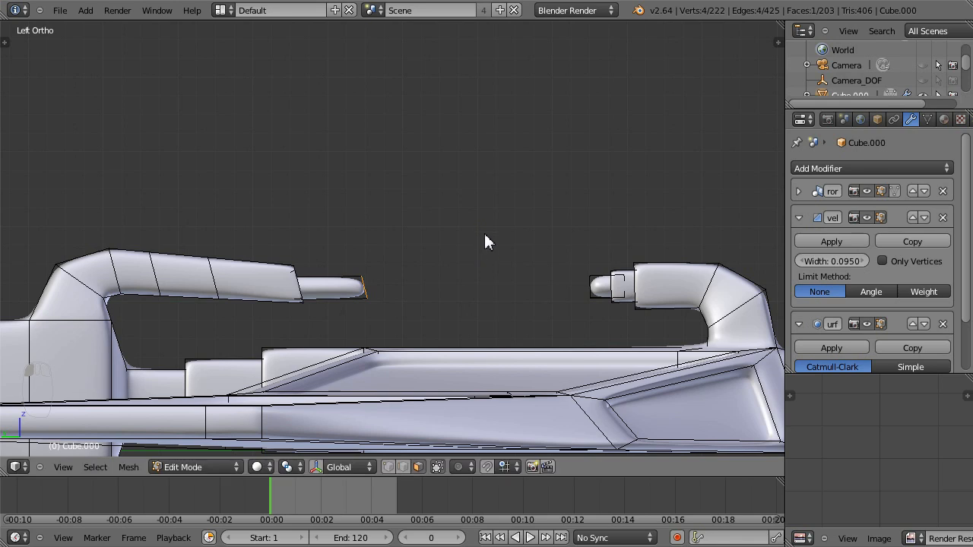
key("r")
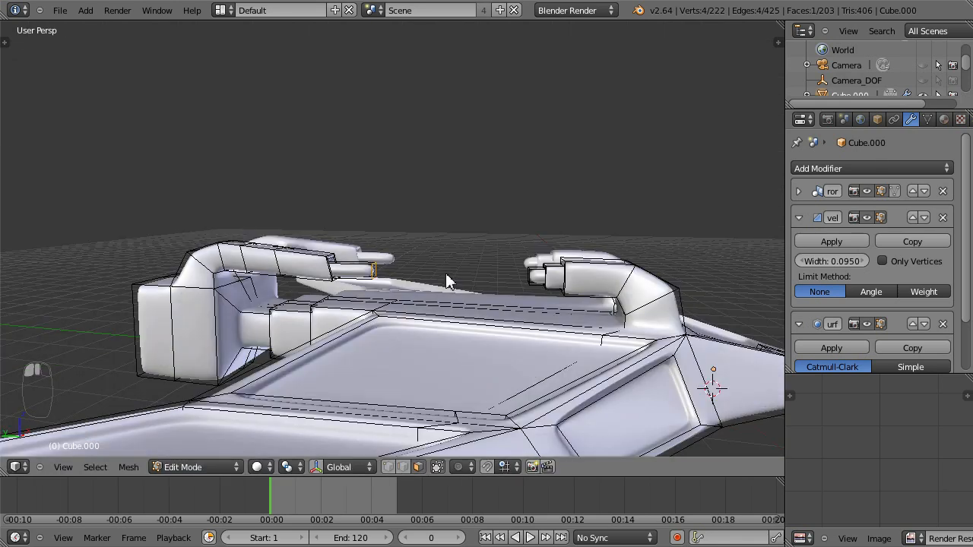
left_click_drag(448, 281, 459, 297)
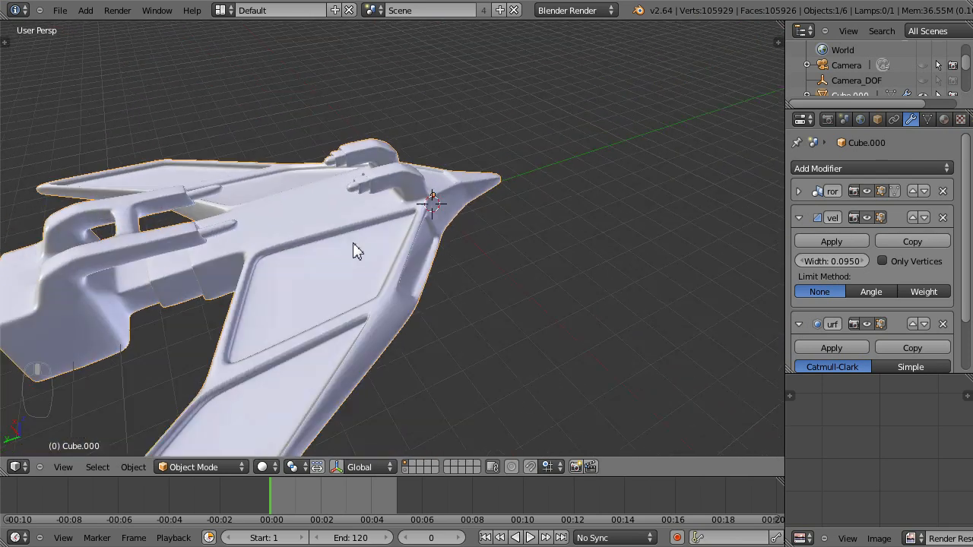
Step: Re-enter edit mode and line up the view along the wing root for a new loop
key("Tab")
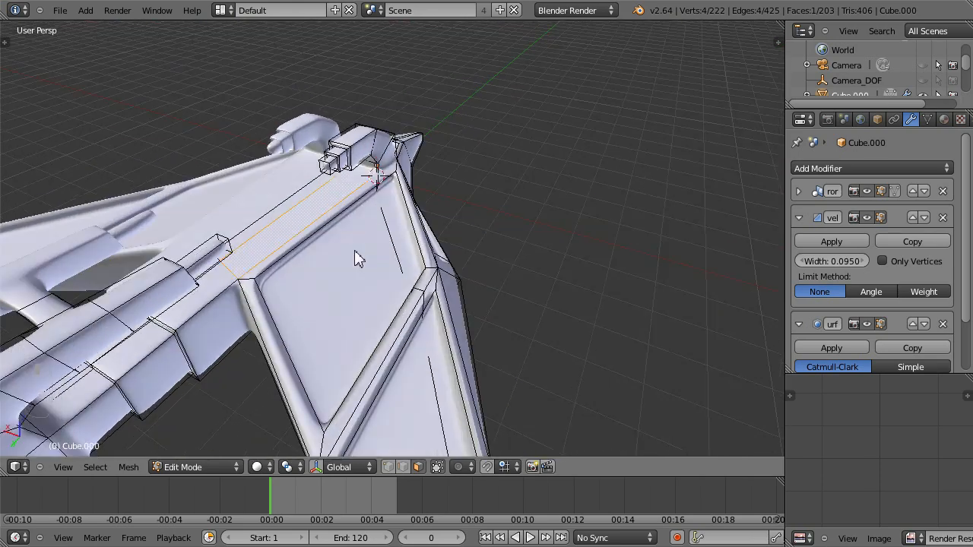
left_click_drag(359, 257, 338, 245)
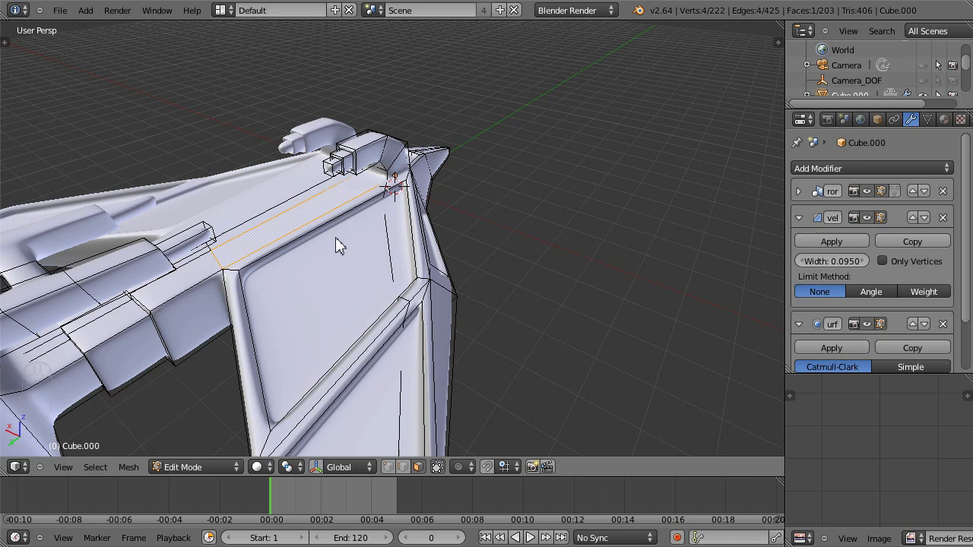
key("s")
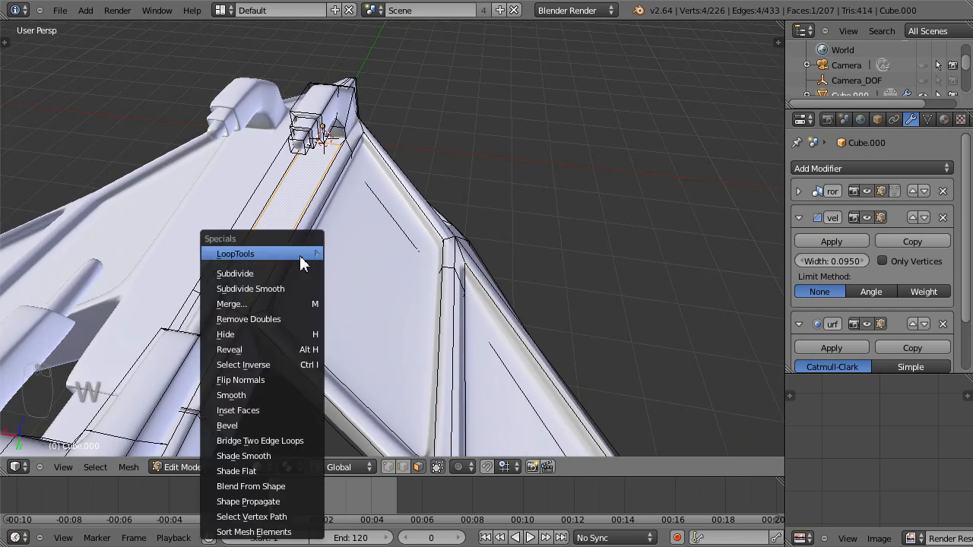
mouse_move(262, 410)
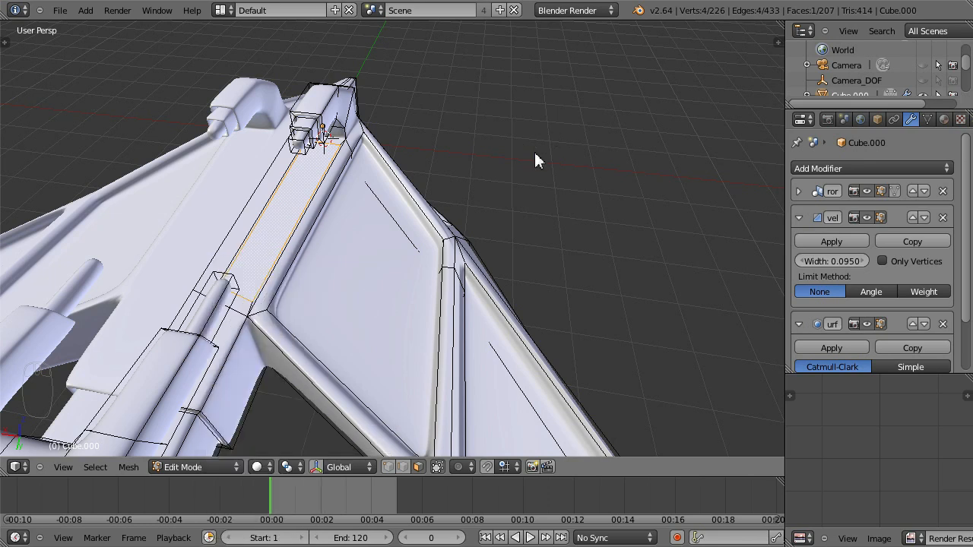
mouse_move(661, 225)
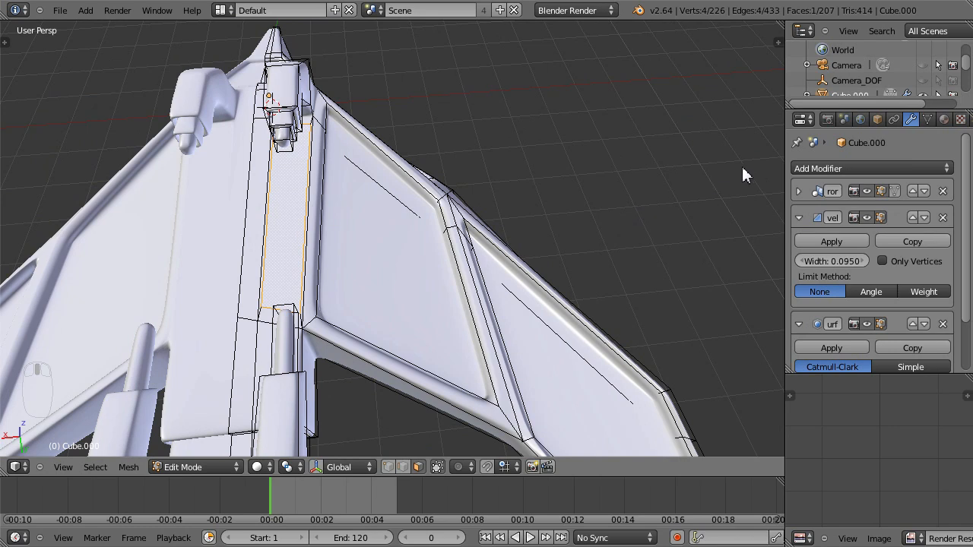
Step: Insert another supporting loop along the spine panel and return to the wing-root close-up
key("s")
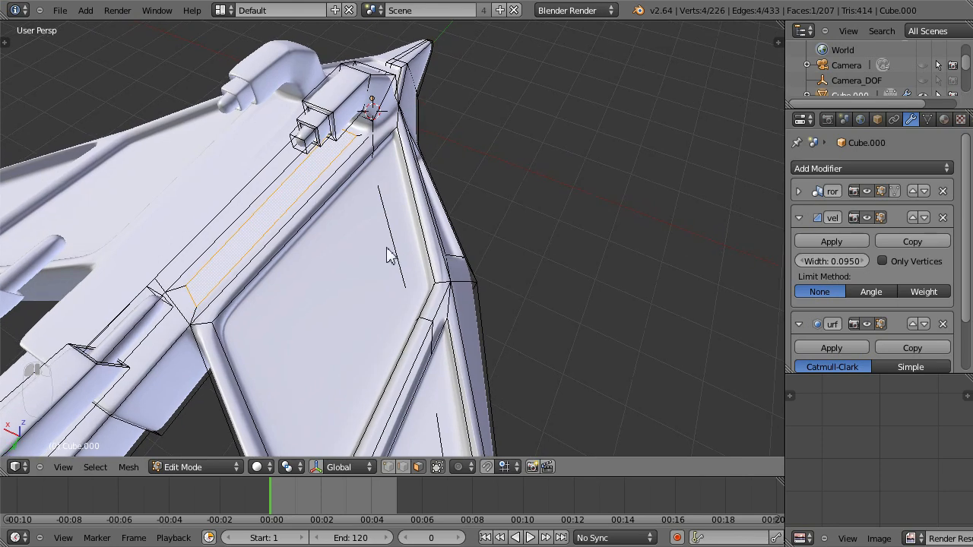
key("shift+c")
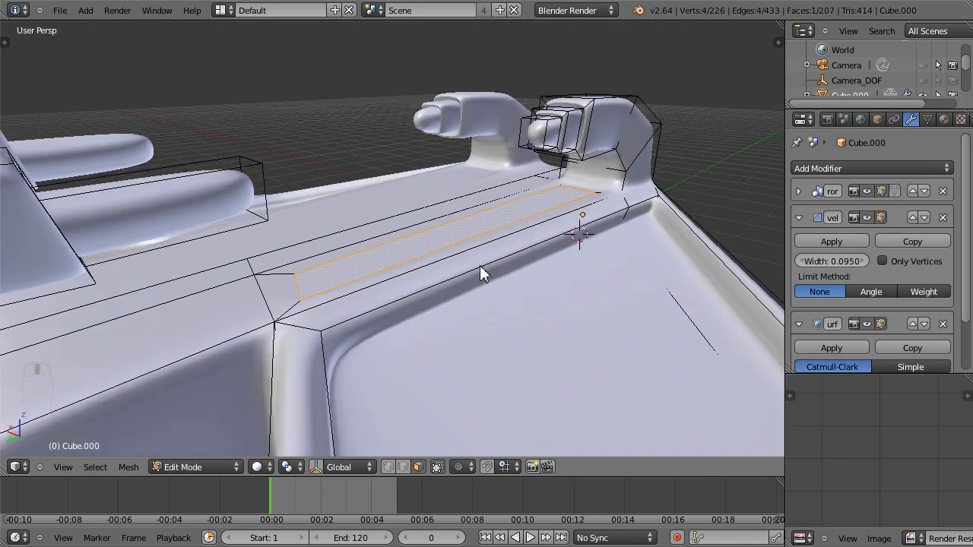
key("e")
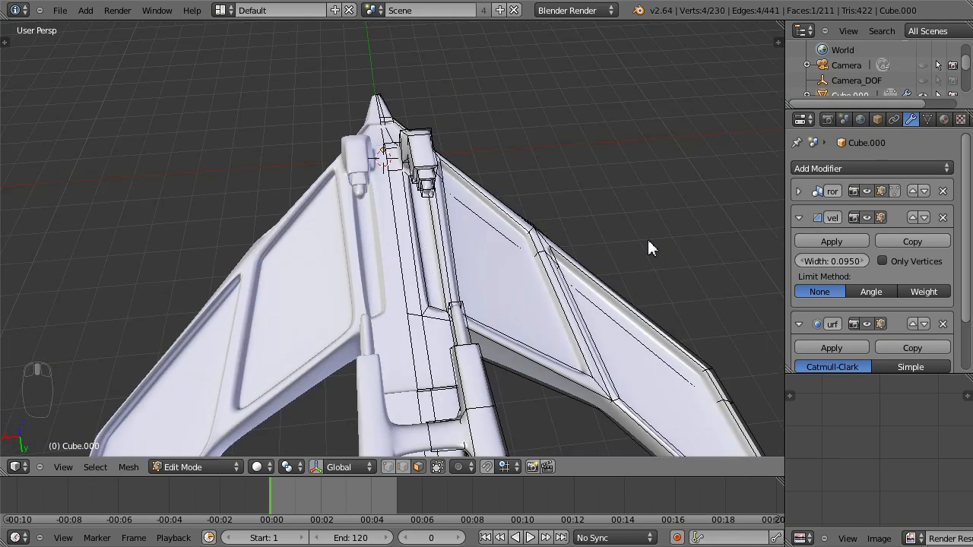
left_click_drag(651, 246, 550, 266)
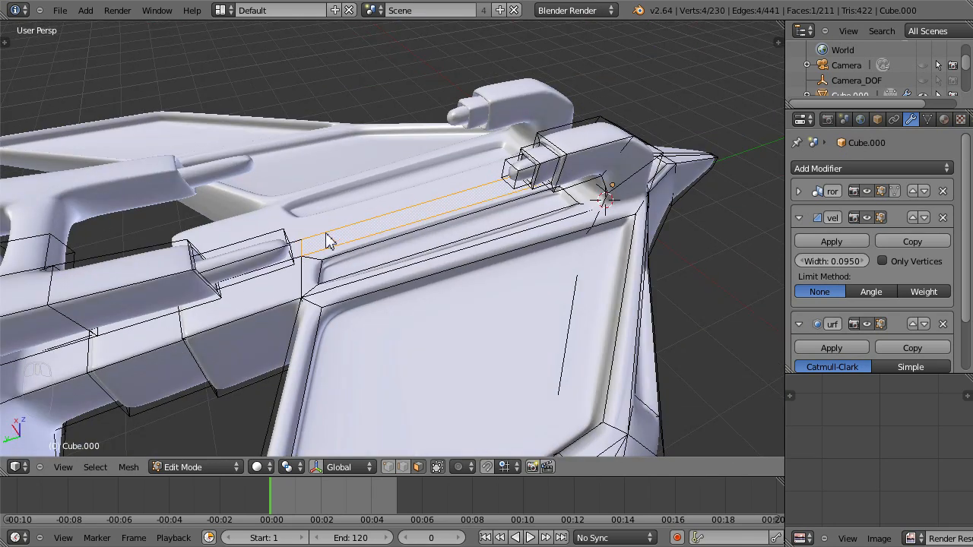
Step: Cut several thin panel-line edge loops across the wing and spine surfaces with Ctrl+R
key("ctrl+r")
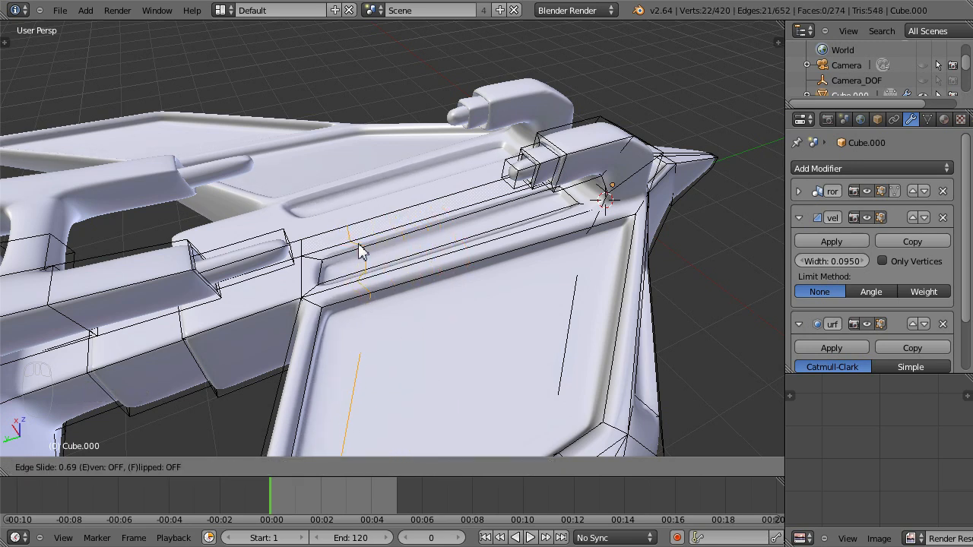
key("ctrl+r")
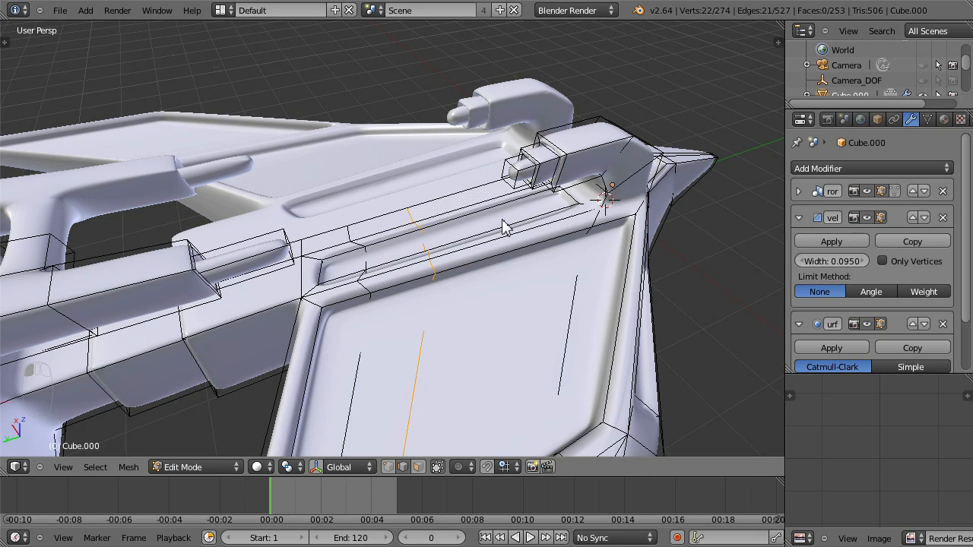
key("ctrl+r")
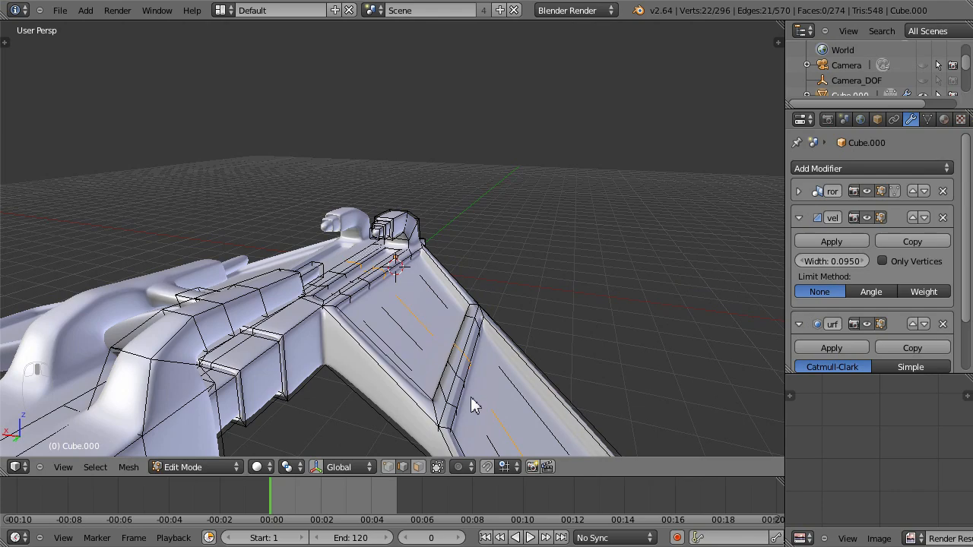
left_click_drag(472, 403, 388, 377)
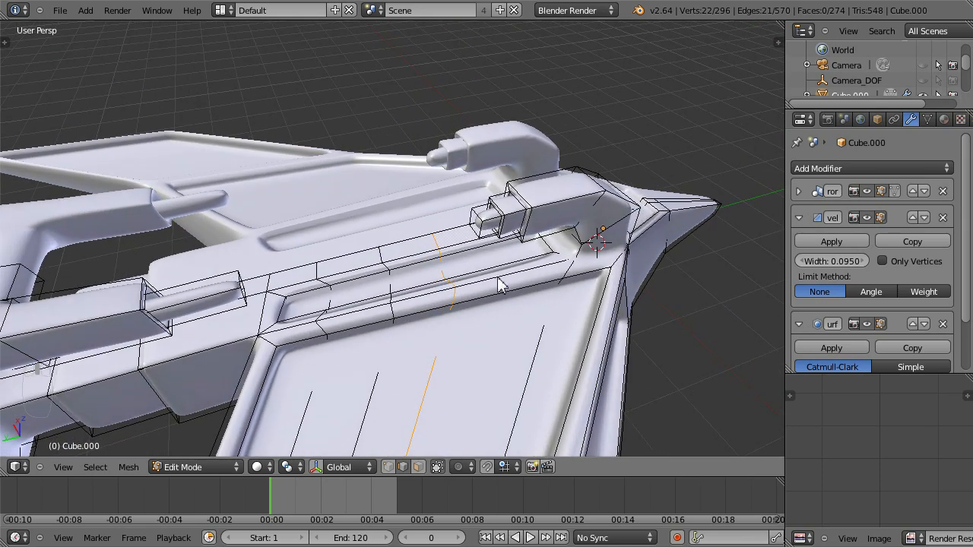
key("ctrl+r")
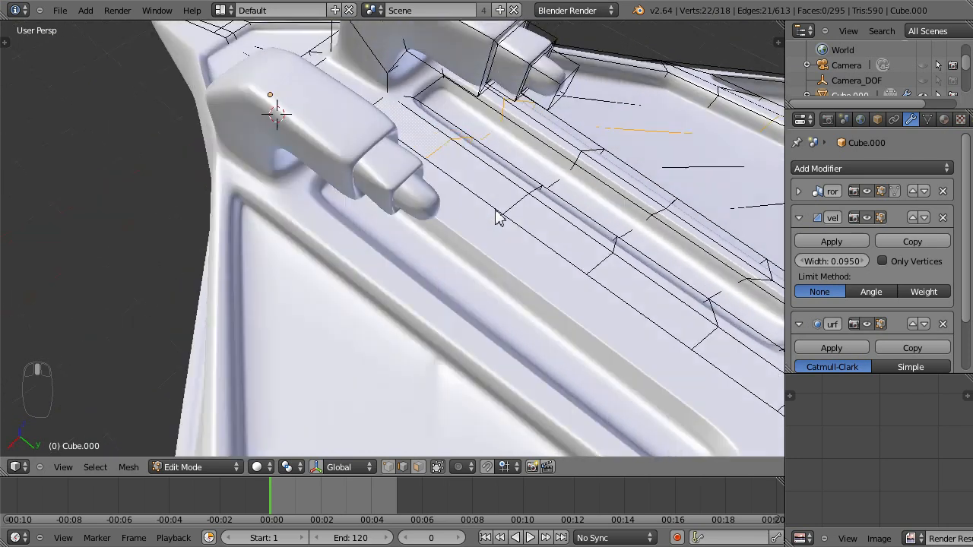
Step: Switch to face select and extrude upper-hull faces near the gun mounts into small raised blocks
key("space")
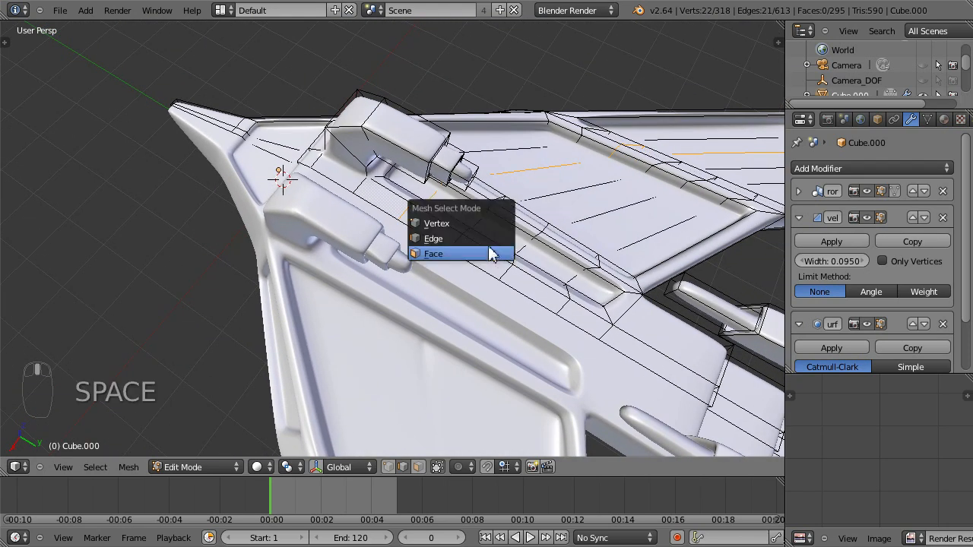
left_click(433, 252)
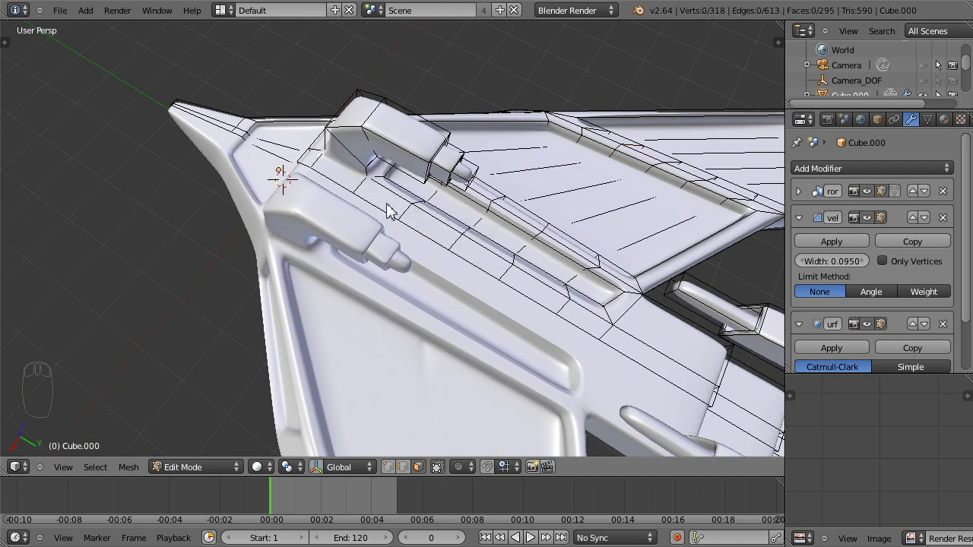
left_click(383, 201)
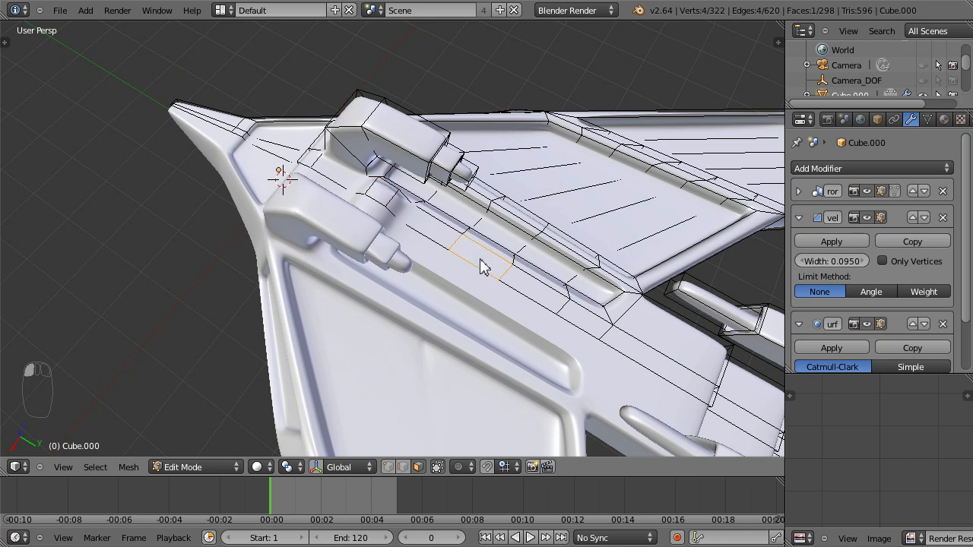
mouse_move(653, 346)
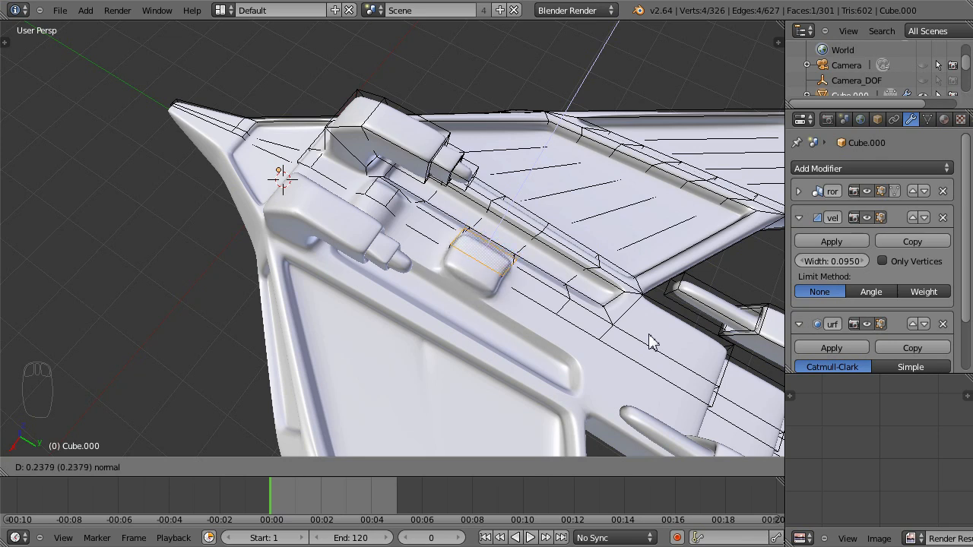
key("s")
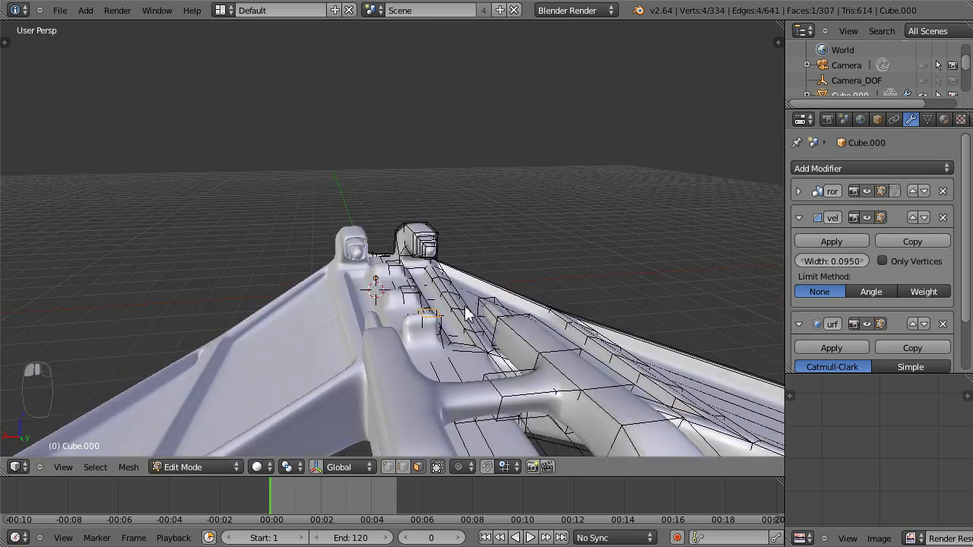
key("ctrl+z")
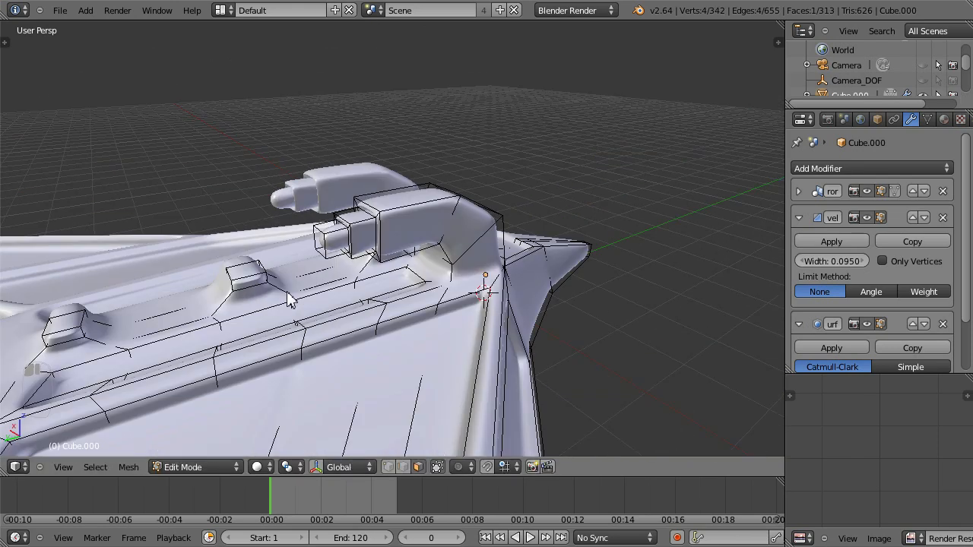
key("Tab")
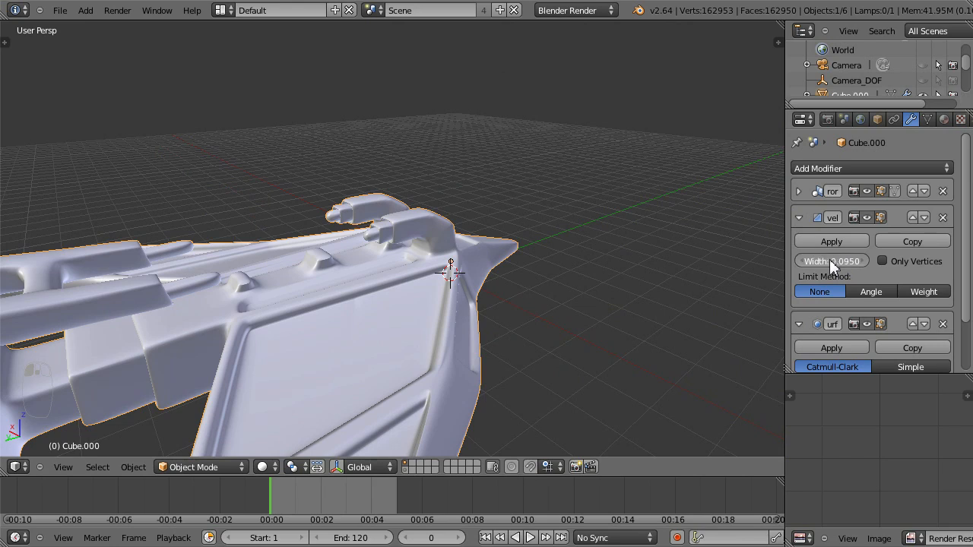
left_click_drag(851, 261, 813, 262)
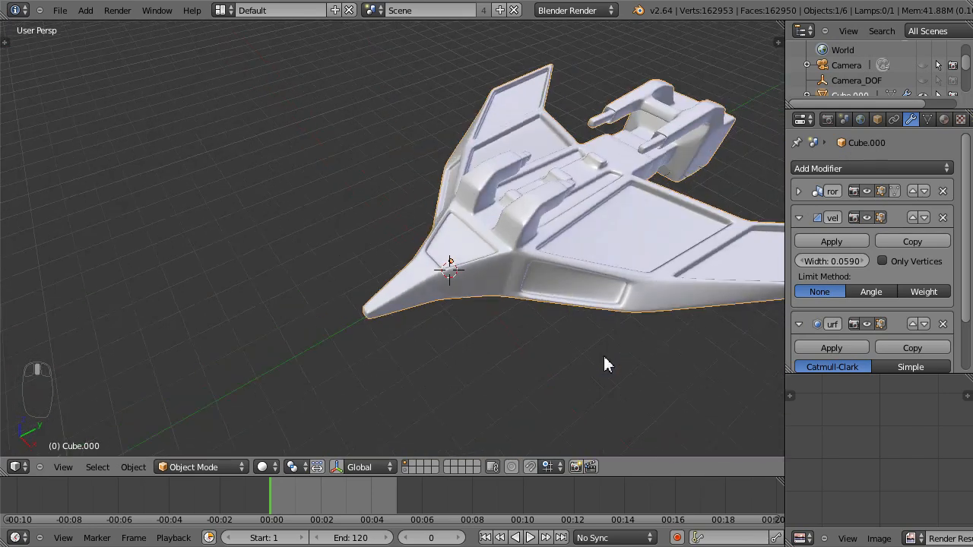
scroll("up", 3)
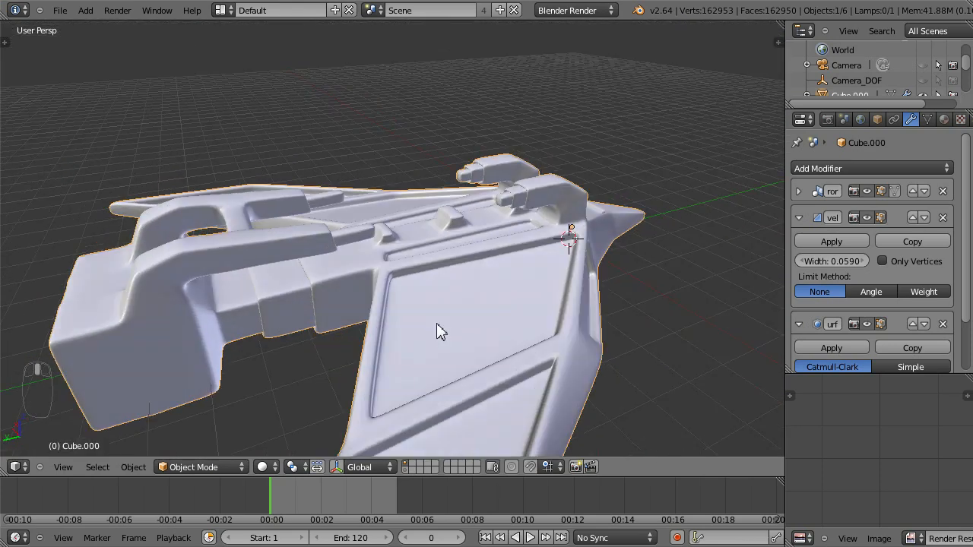
left_click_drag(441, 332, 423, 362)
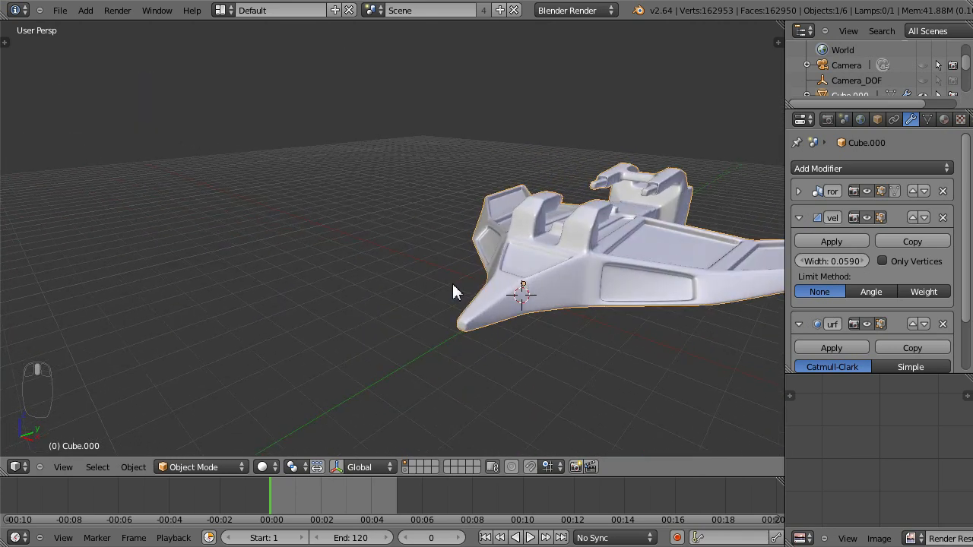
left_click_drag(456, 292, 593, 274)
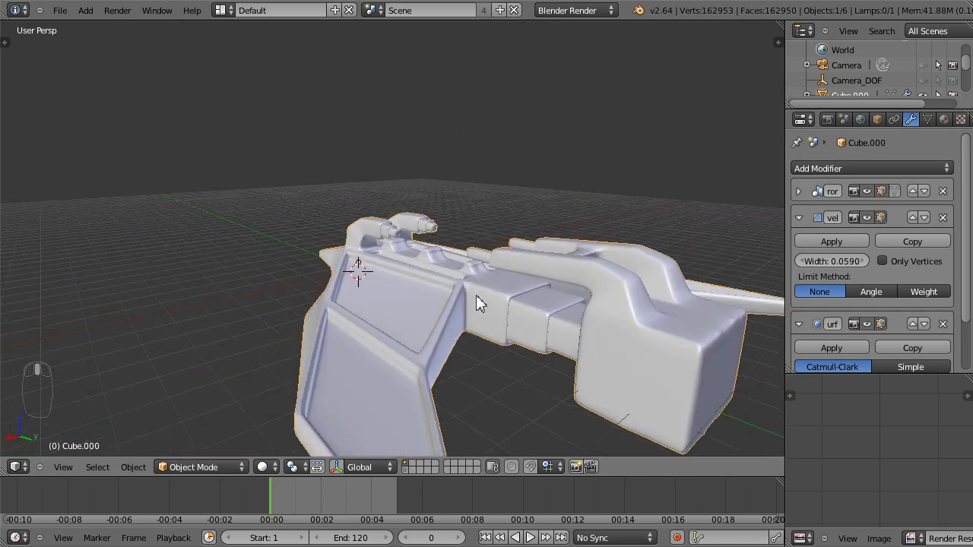
left_click_drag(479, 304, 395, 286)
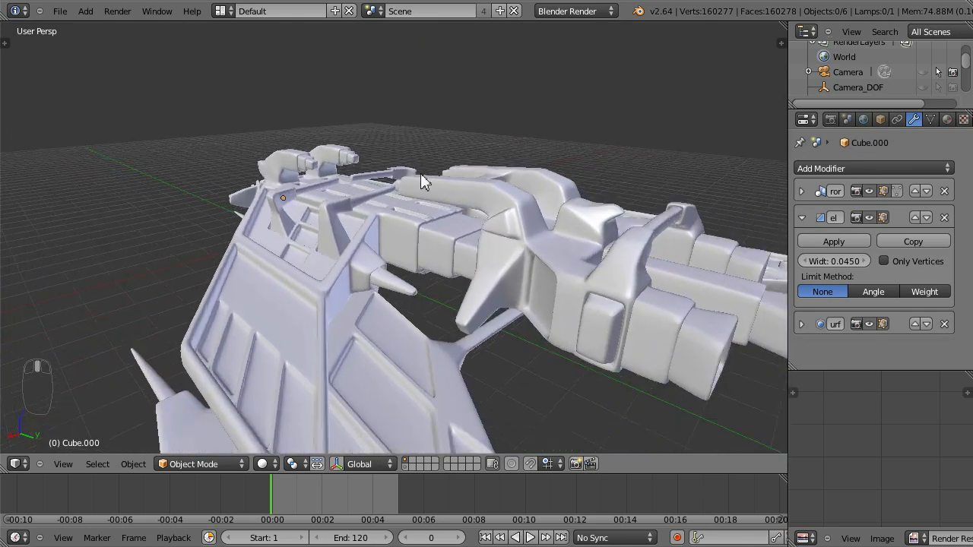
Step: Review the ship from above, below and the side, then fold away the Bevel modifier's settings
left_click_drag(425, 182, 464, 189)
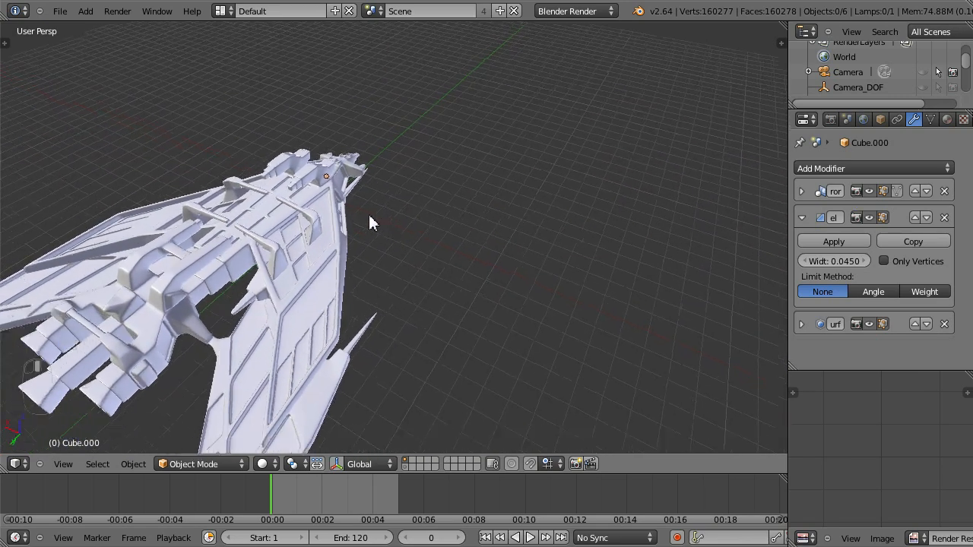
left_click_drag(372, 222, 438, 185)
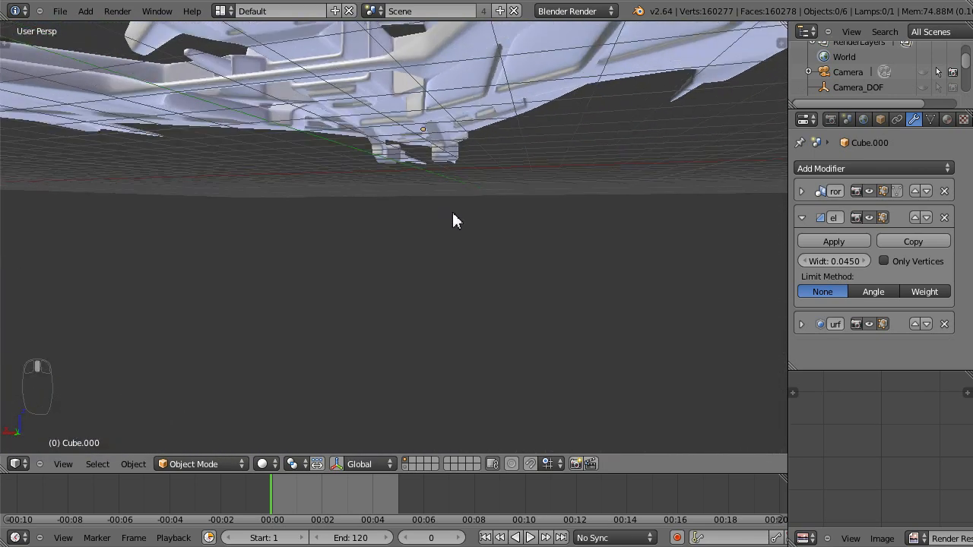
left_click_drag(453, 220, 372, 179)
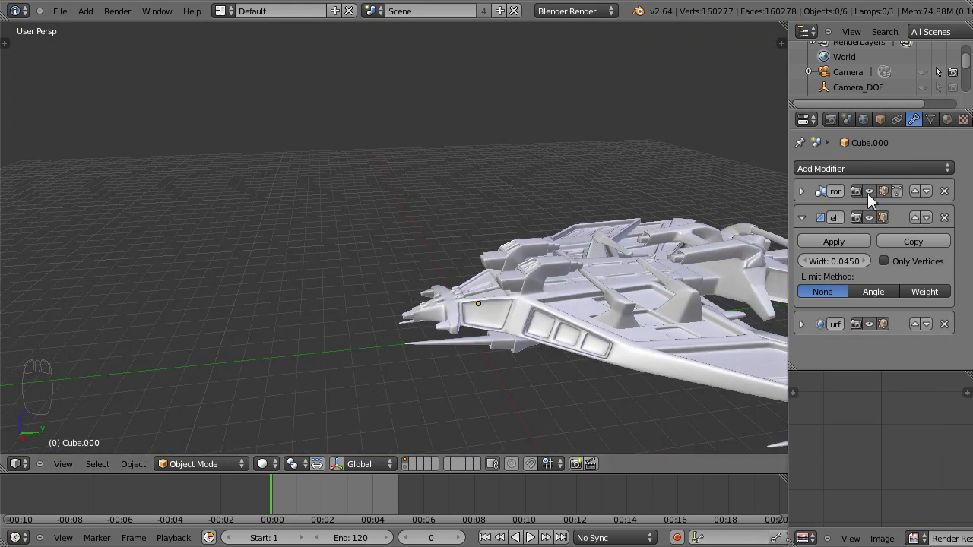
left_click(869, 192)
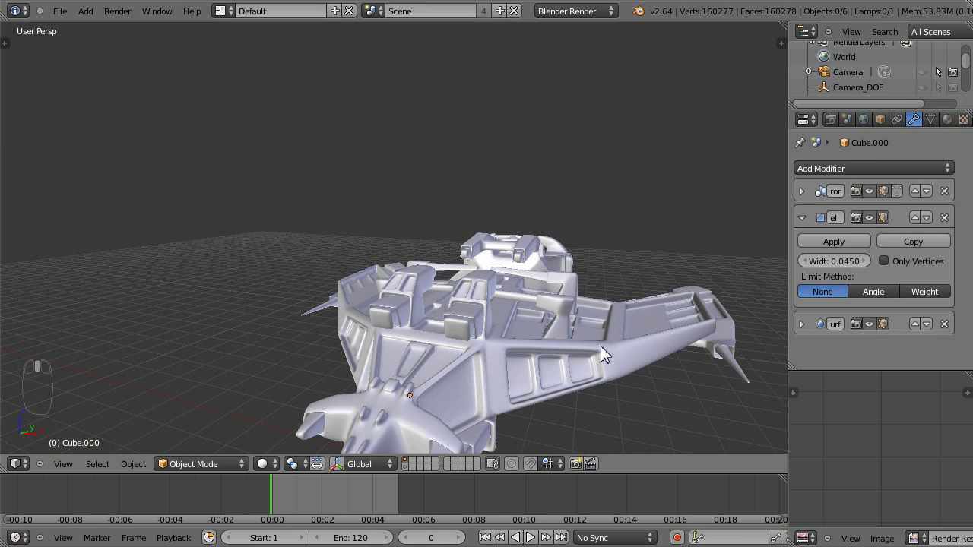
Step: Orbit in close to inspect the hull's side panels from an angle
left_click_drag(604, 352, 566, 274)
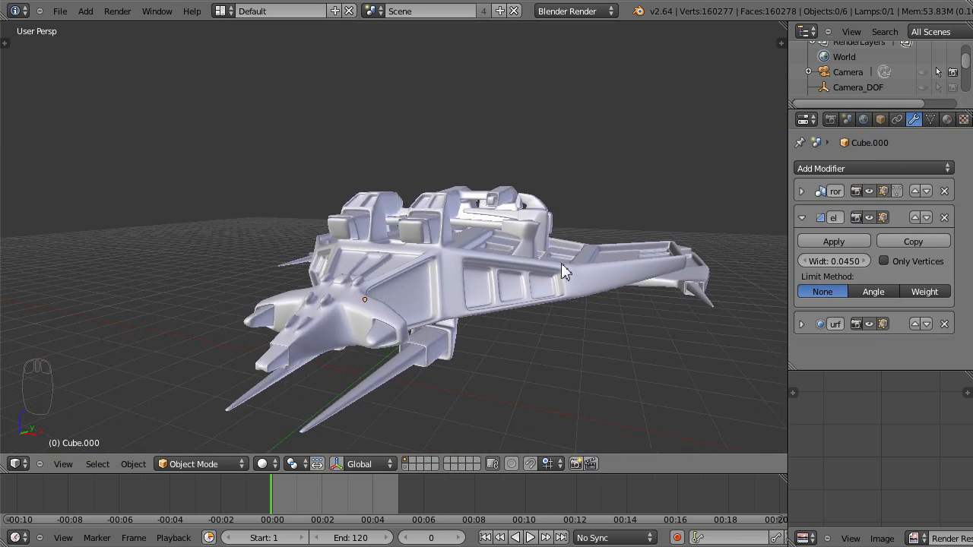
left_click_drag(562, 270, 577, 289)
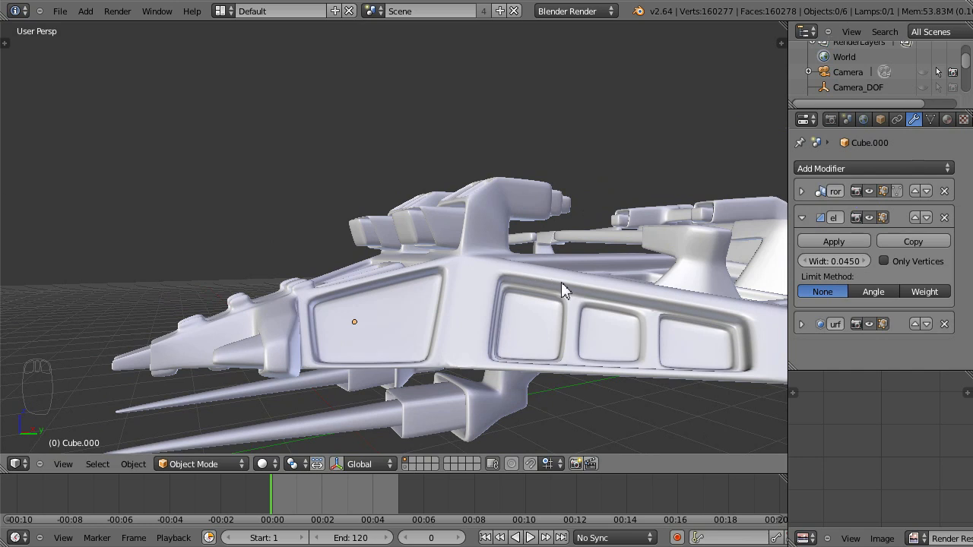
mouse_move(585, 255)
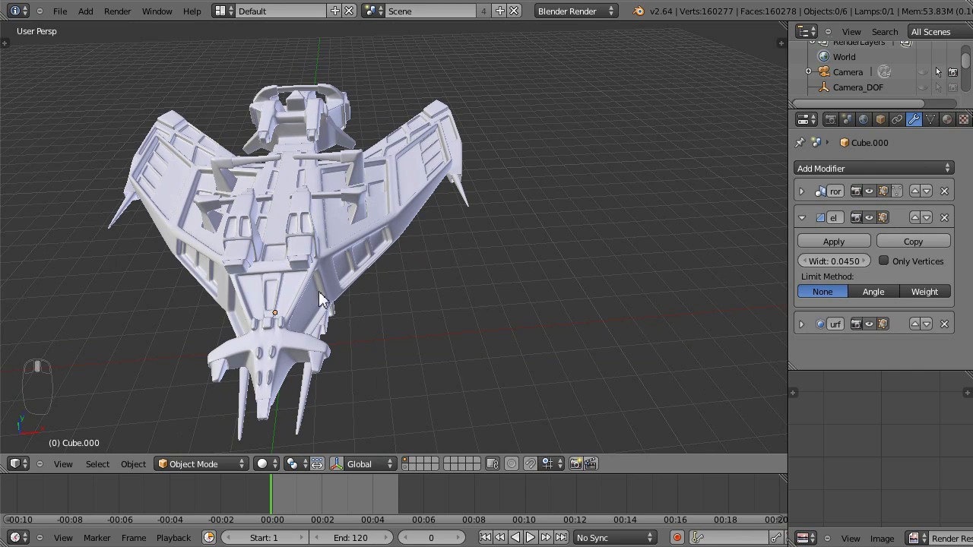
left_click_drag(320, 297, 413, 320)
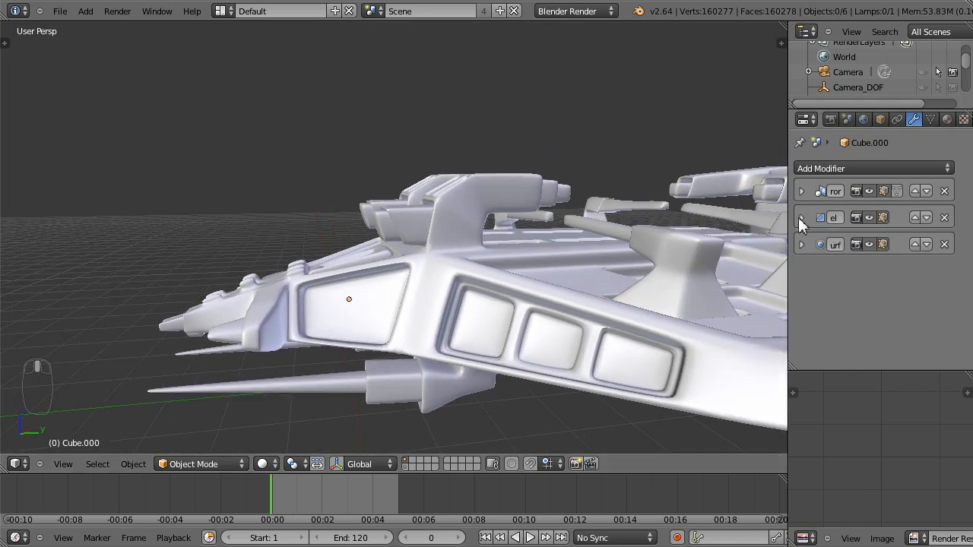
Step: Lower the Subdivision Surface modifier's render level from 4 to 3
left_click(801, 243)
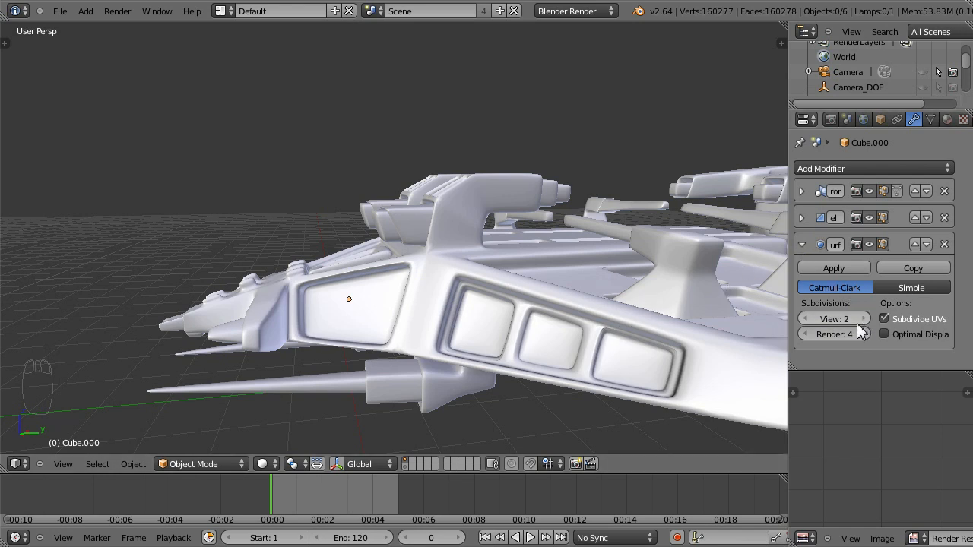
left_click(807, 334)
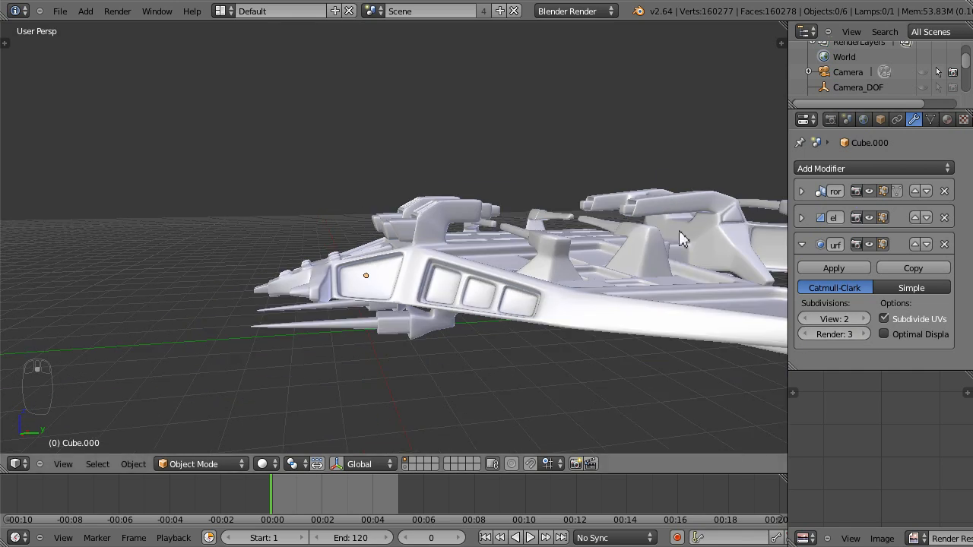
Step: Orbit the ship to check the underside, the hull and the whole model after the change
left_click_drag(681, 237, 592, 322)
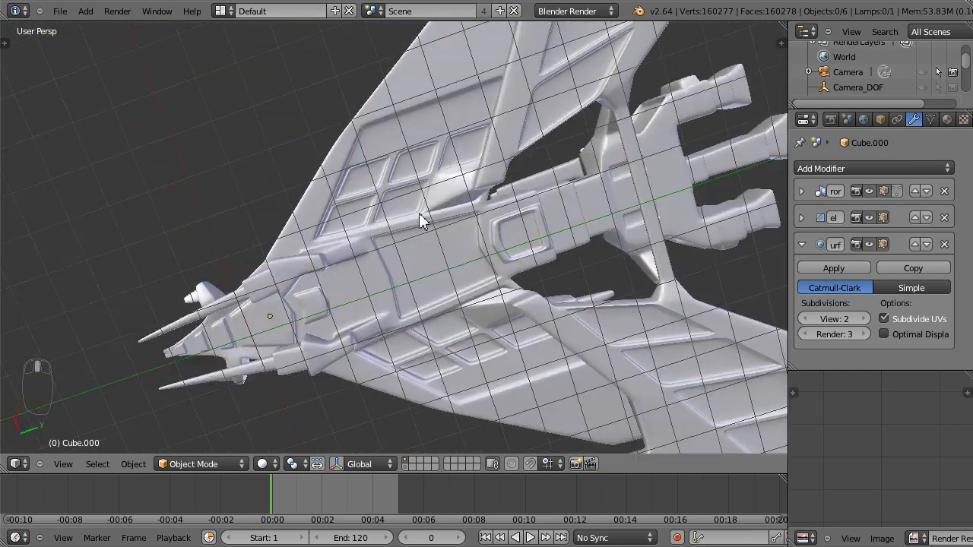
left_click_drag(423, 221, 438, 128)
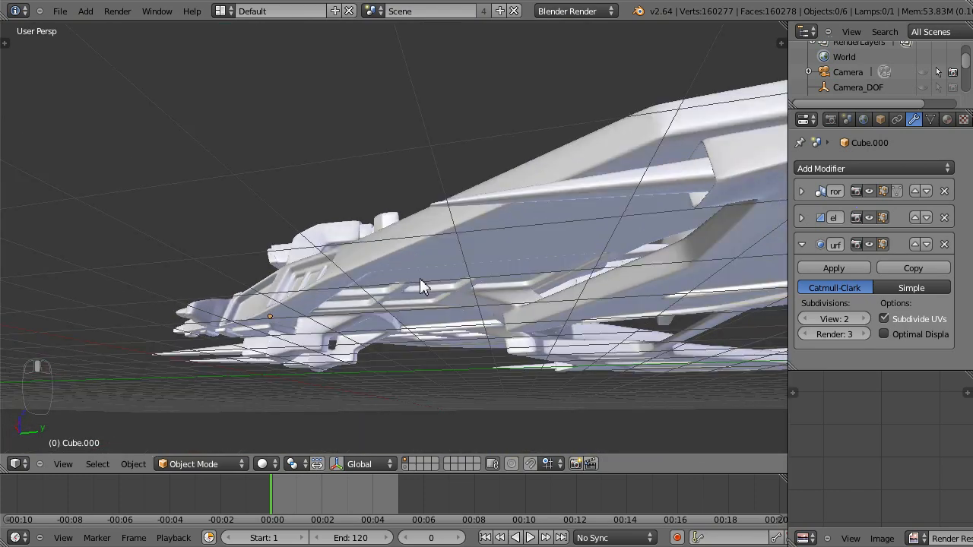
left_click_drag(418, 285, 373, 121)
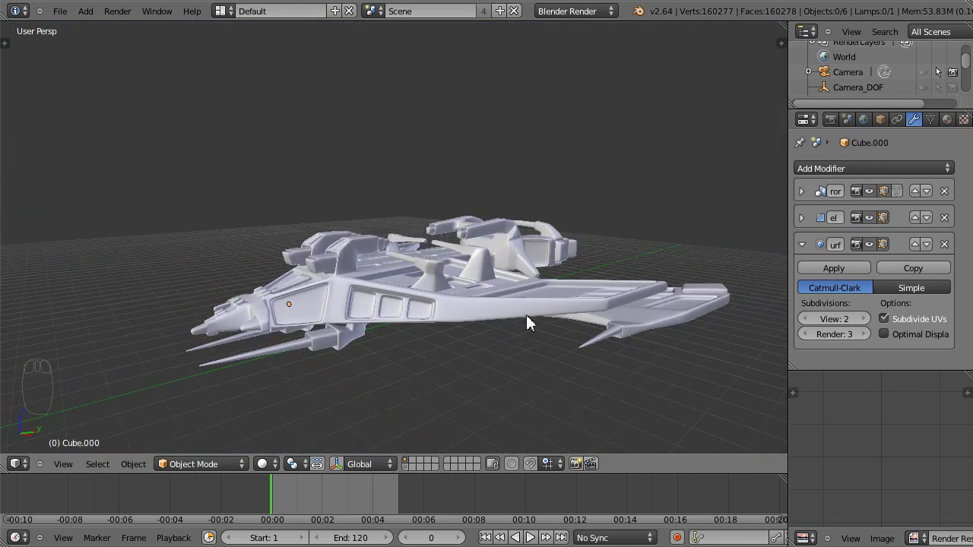
left_click_drag(532, 320, 296, 349)
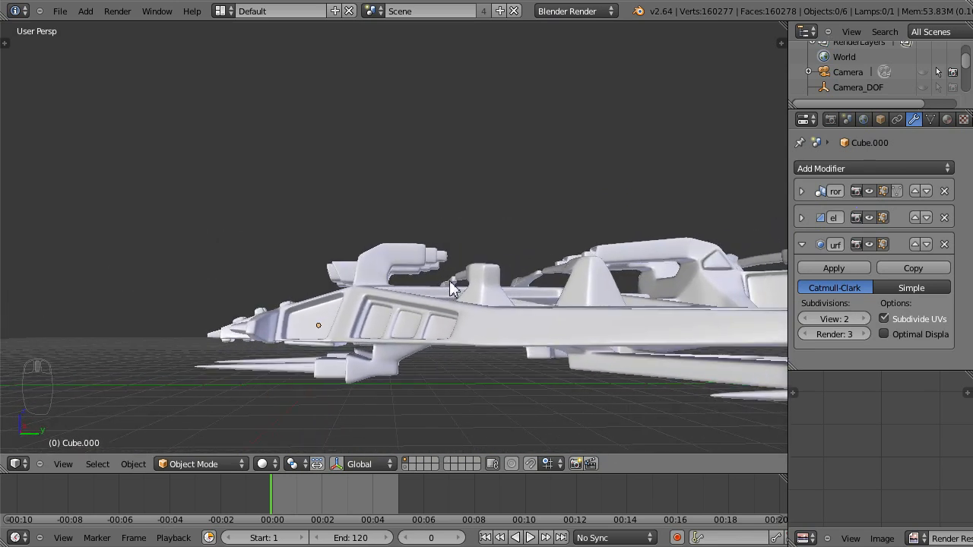
Step: Check the ship in orthographic left, right and top views
key("NUMPAD_2")
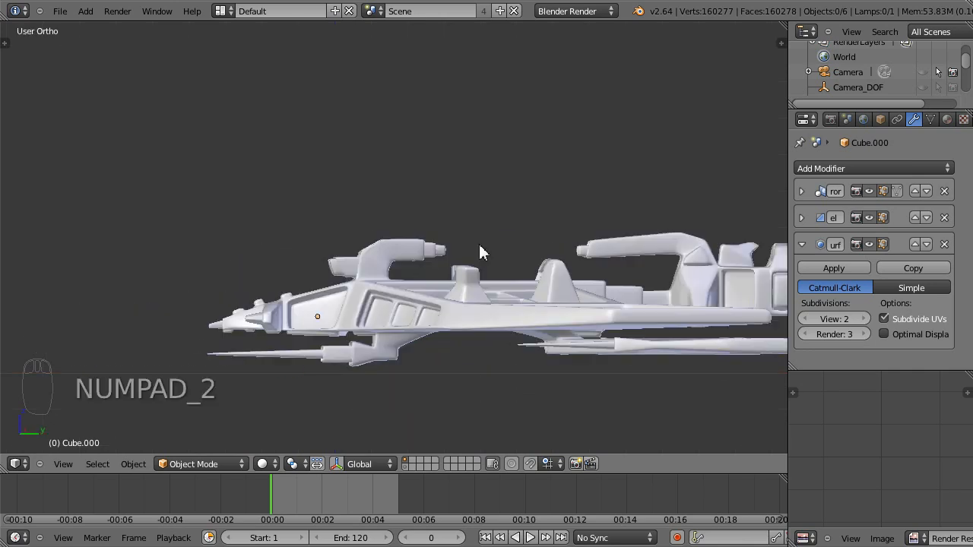
key("KP_3")
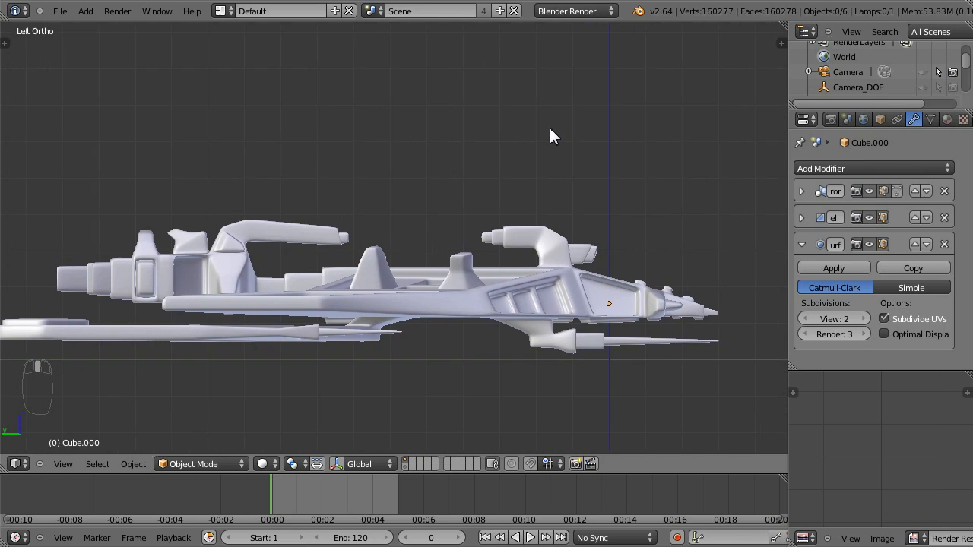
key("NUMPAD_3")
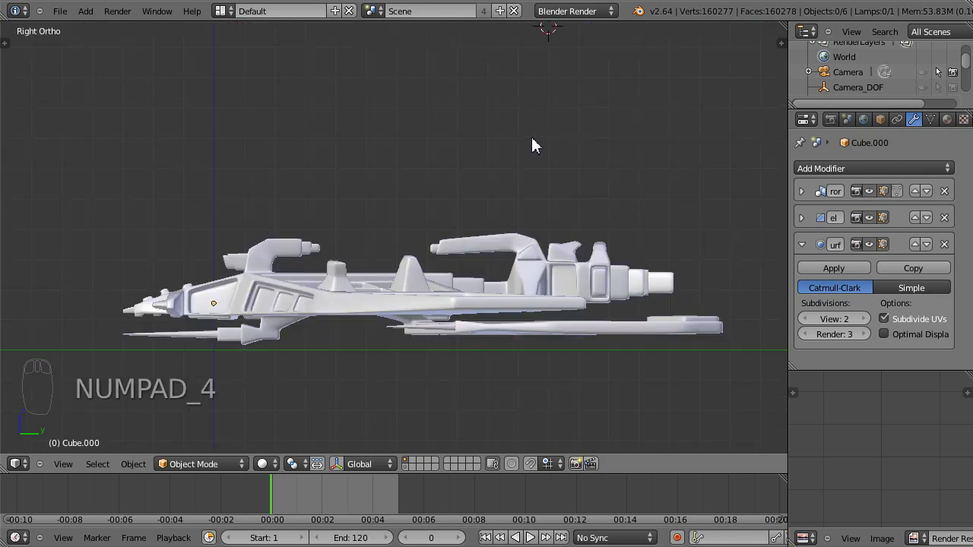
key("KP_5")
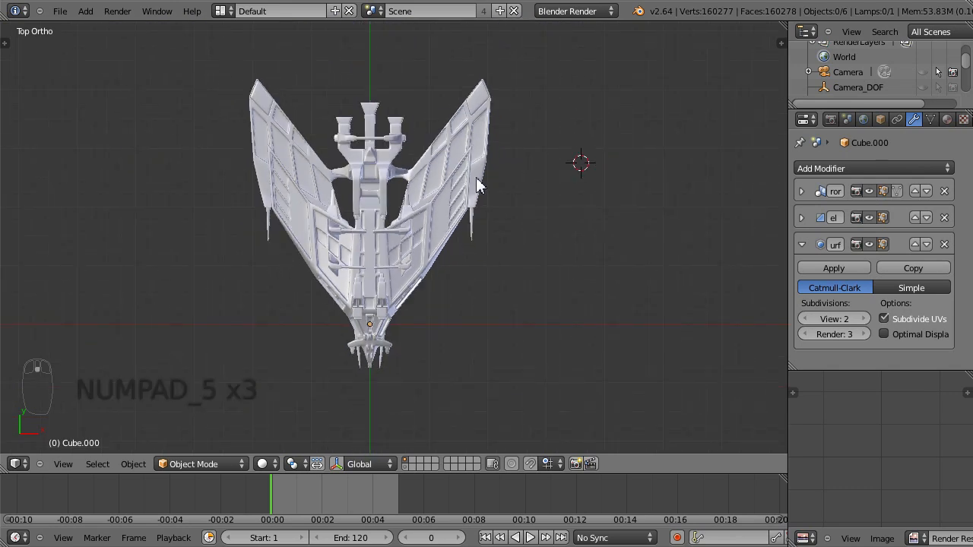